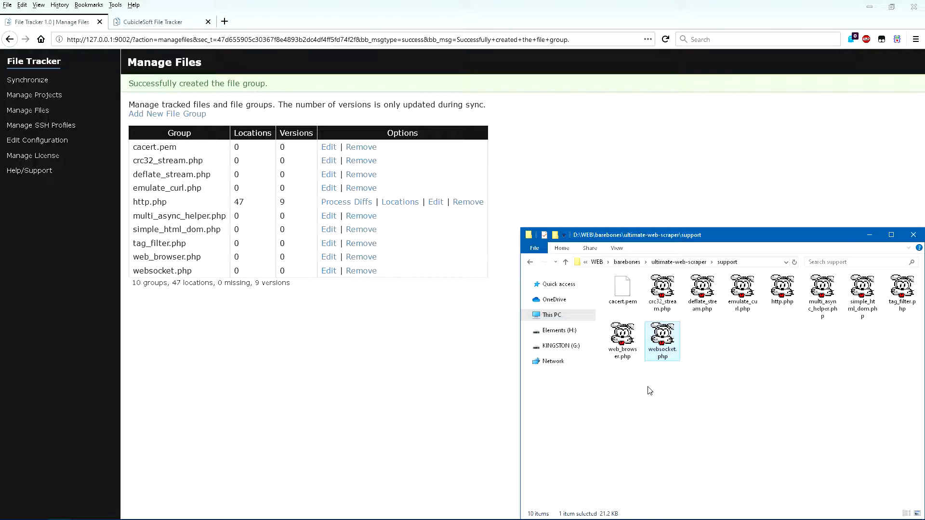
# - Browse the http.php diffs, project paths, SSH profiles and stored SSH keys
pyautogui.click(346, 202)
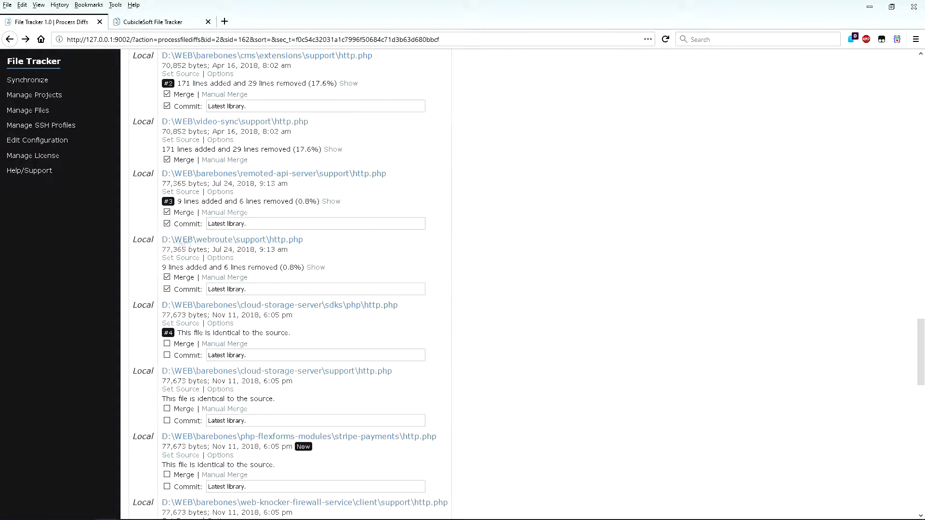
pyautogui.click(34, 95)
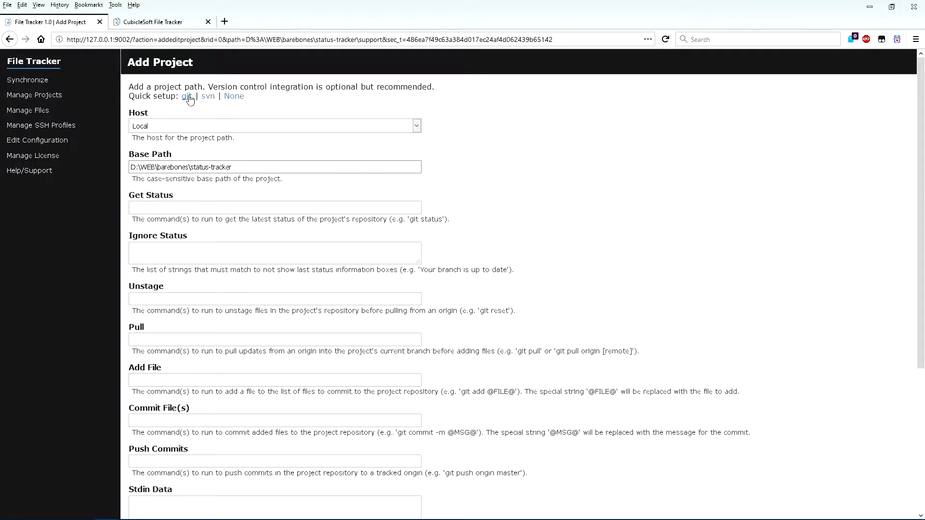
pyautogui.click(37, 139)
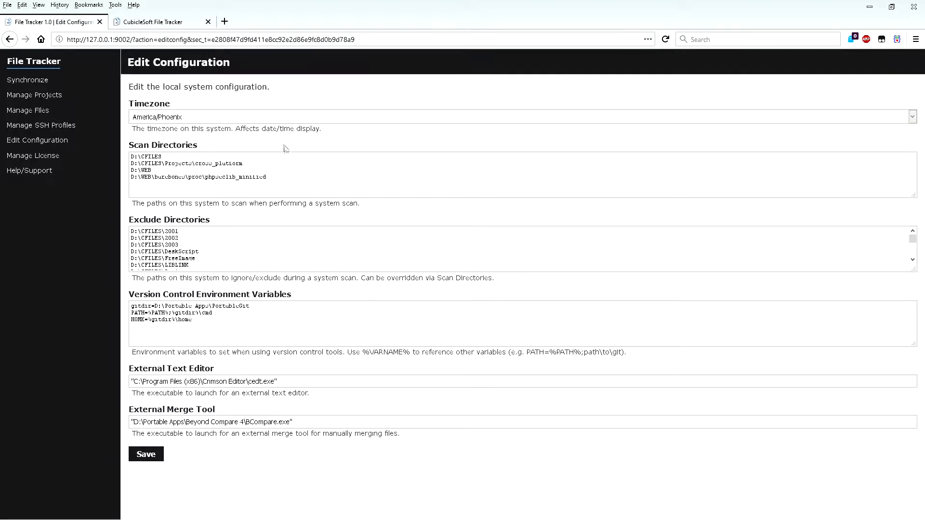
pyautogui.click(40, 124)
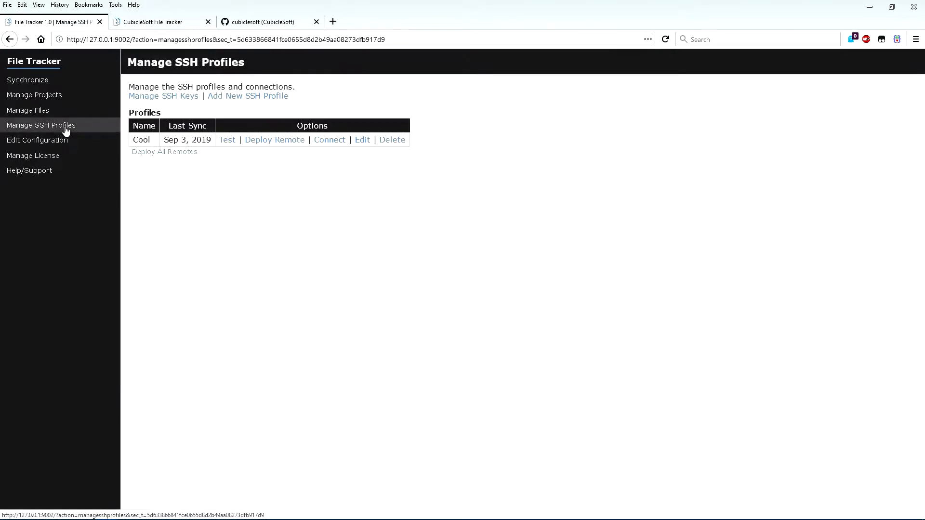
pyautogui.click(163, 95)
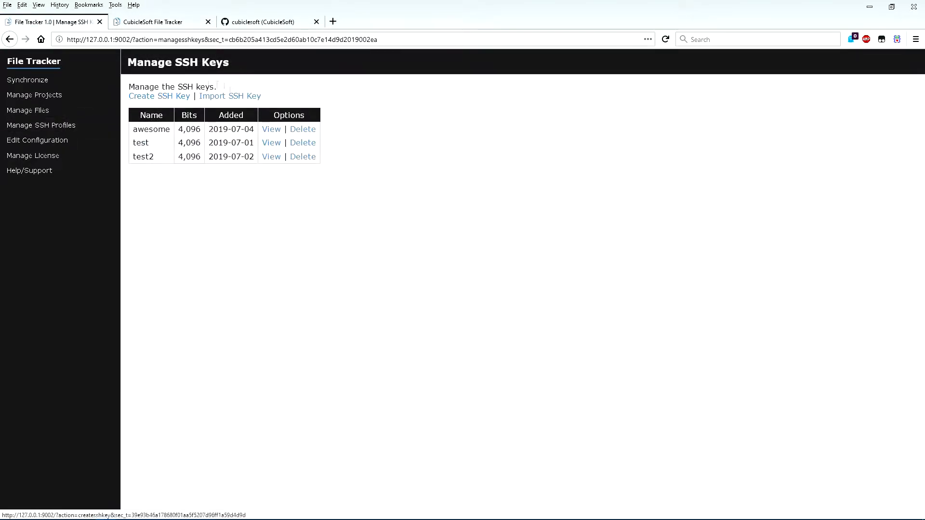
pyautogui.click(40, 126)
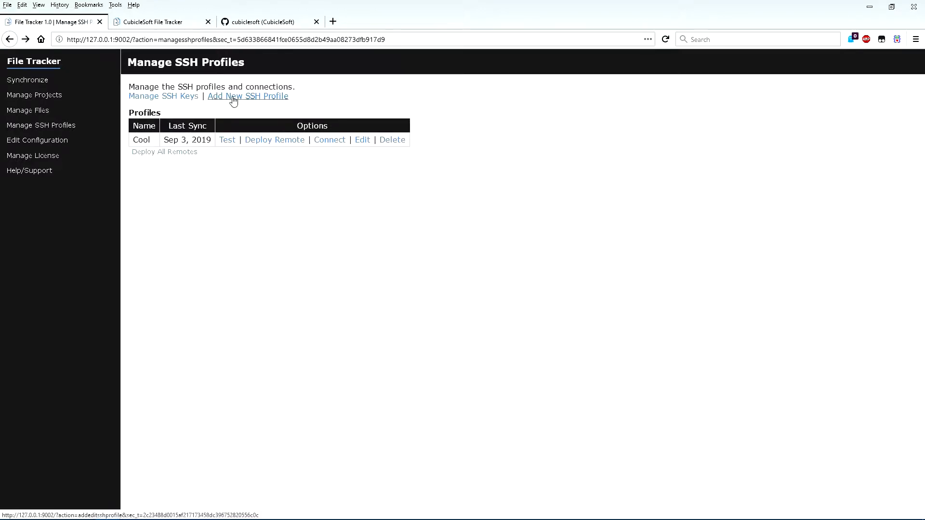
# - Test the Cool SSH profile's connection and start a terminal on its server
pyautogui.click(248, 95)
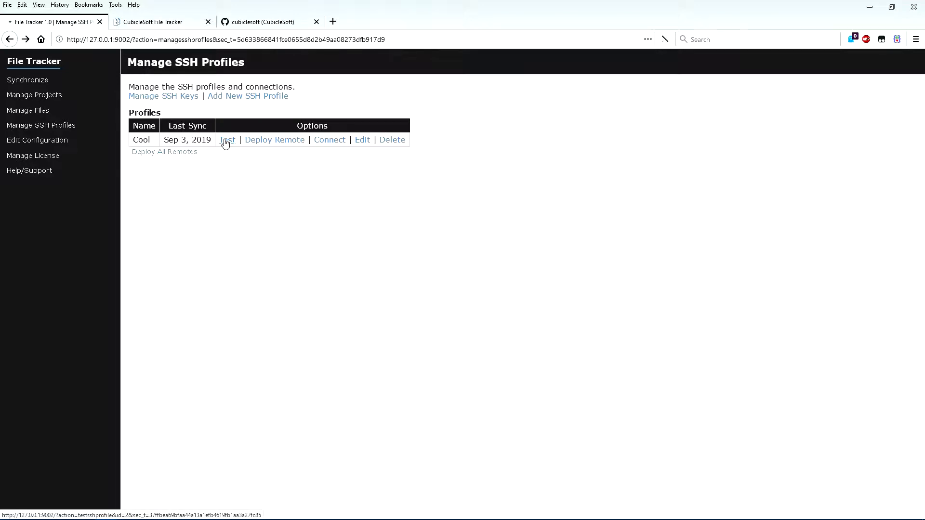
pyautogui.click(228, 139)
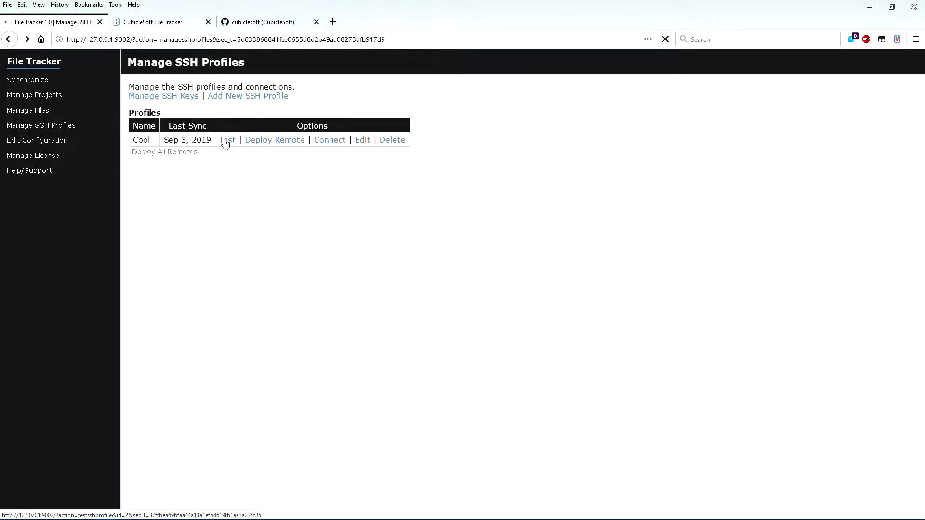
pyautogui.click(330, 139)
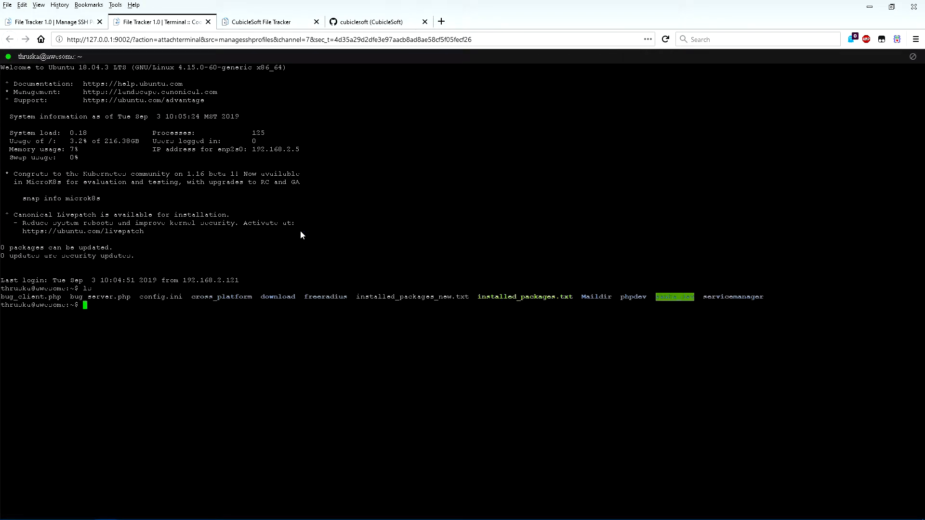
# - Log out of the remote terminal session with logout
pyautogui.write('logout')
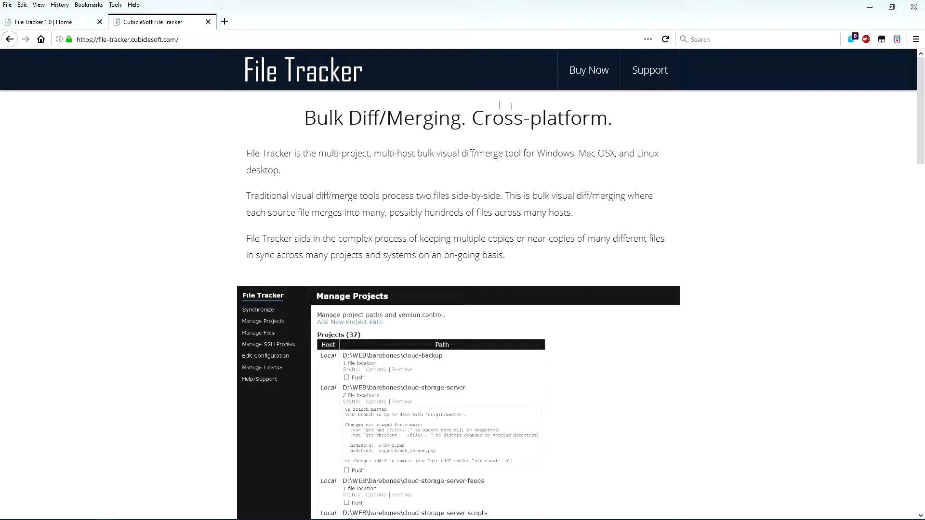
pyautogui.moveTo(588, 69)
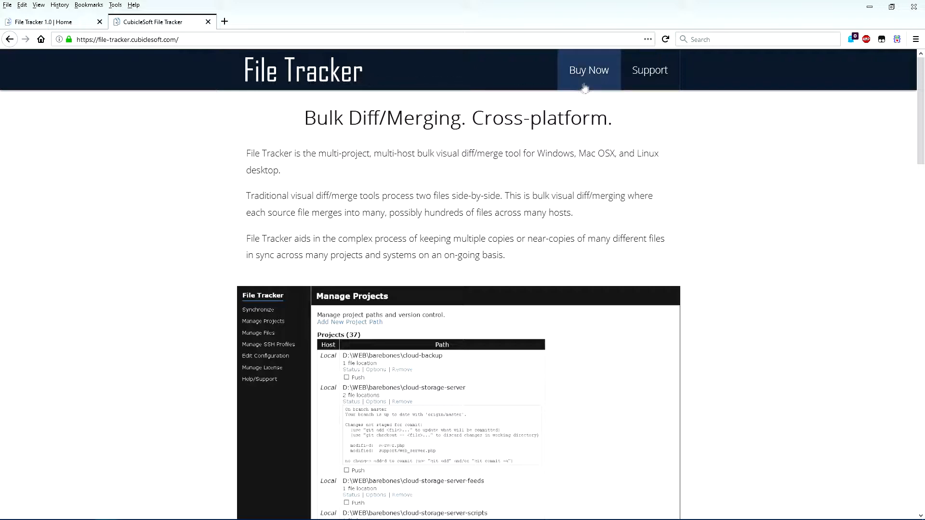
pyautogui.click(48, 22)
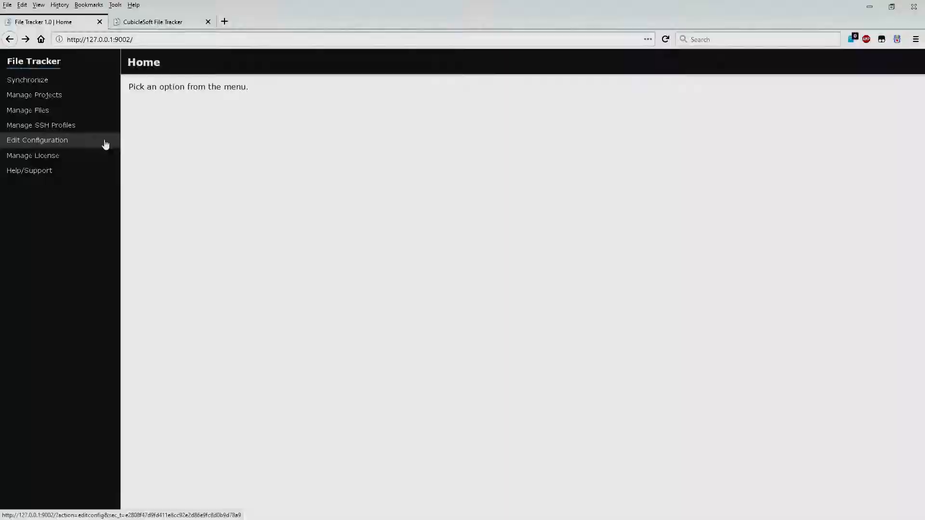
pyautogui.moveTo(147, 142)
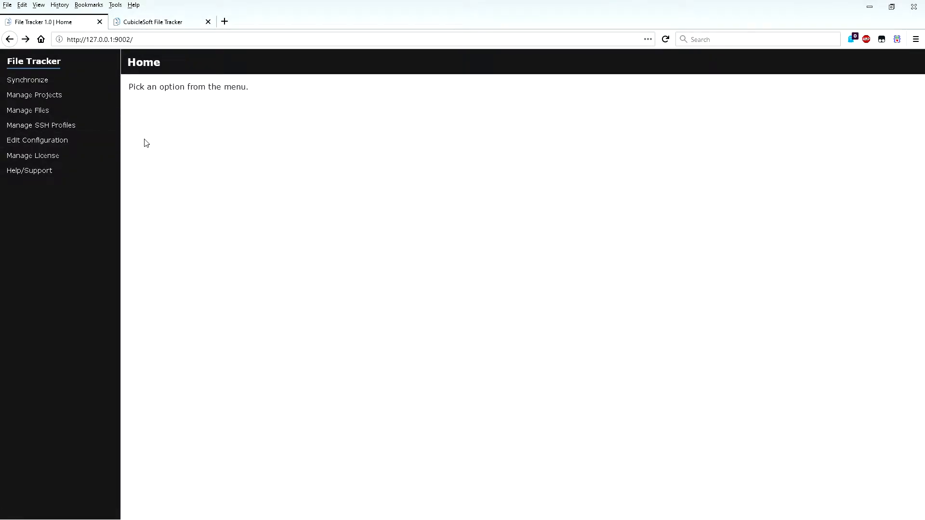
pyautogui.moveTo(37, 139)
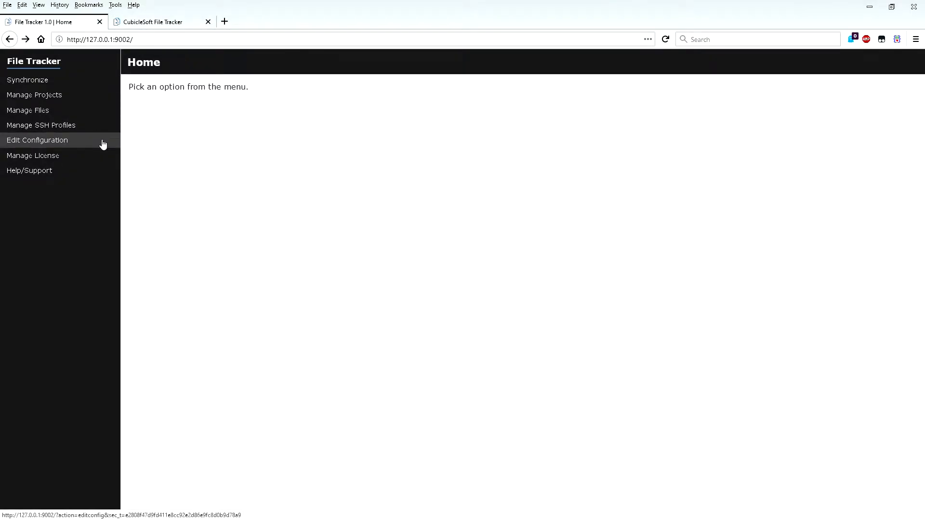
# - Show the Edit Configuration page with timezone, scan directories and external tools
pyautogui.click(38, 140)
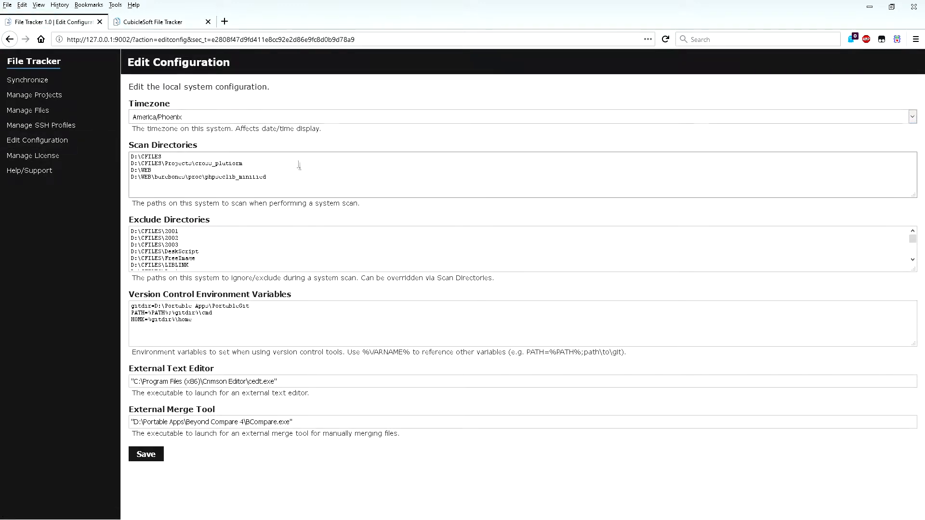
pyautogui.moveTo(243, 328)
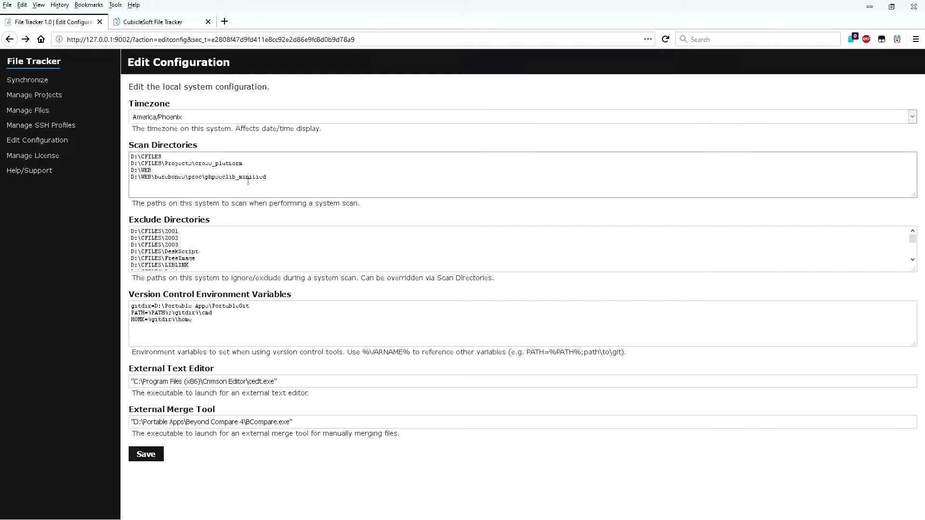
# - From Manage Files, bring up the http.php file group's edit form
pyautogui.click(27, 110)
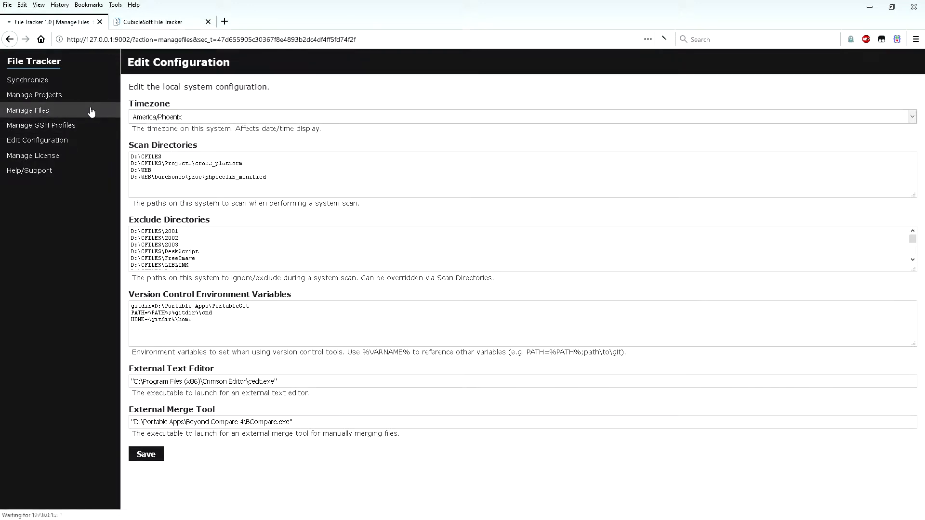
pyautogui.click(27, 110)
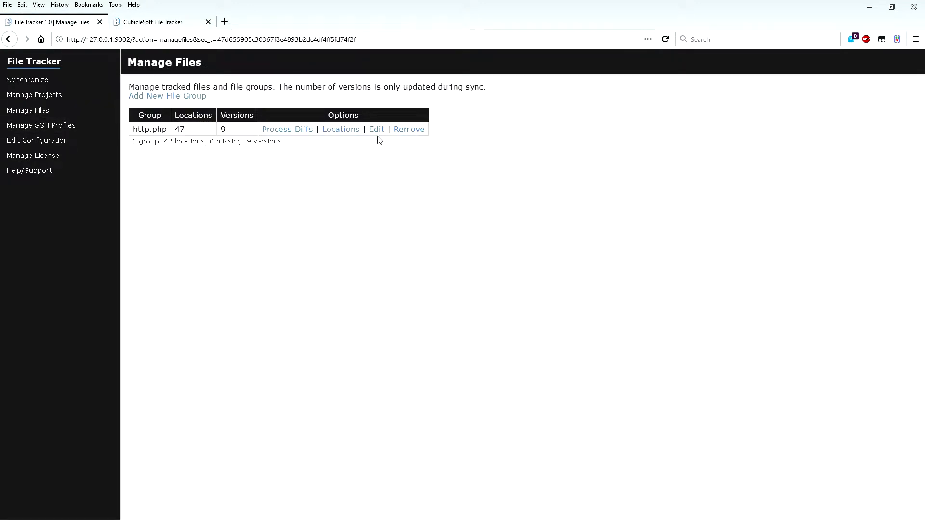
pyautogui.click(376, 129)
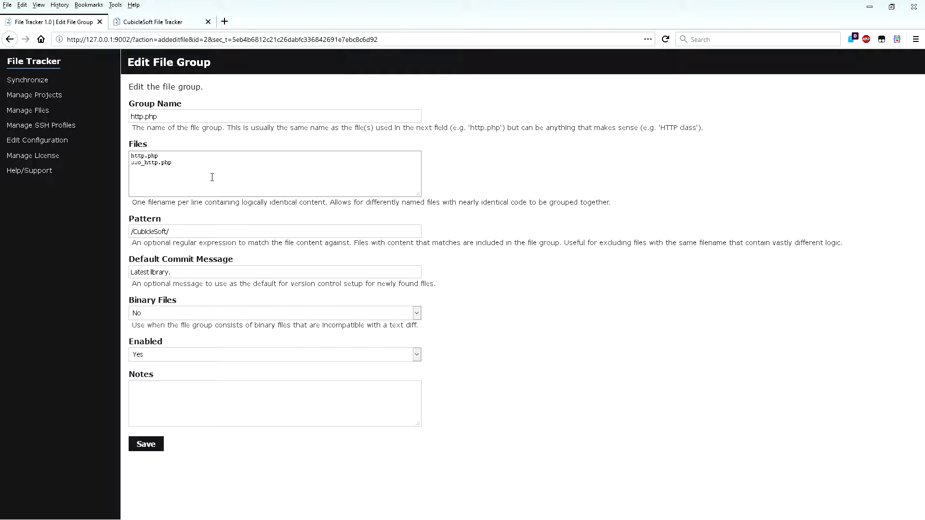
pyautogui.moveTo(183, 168)
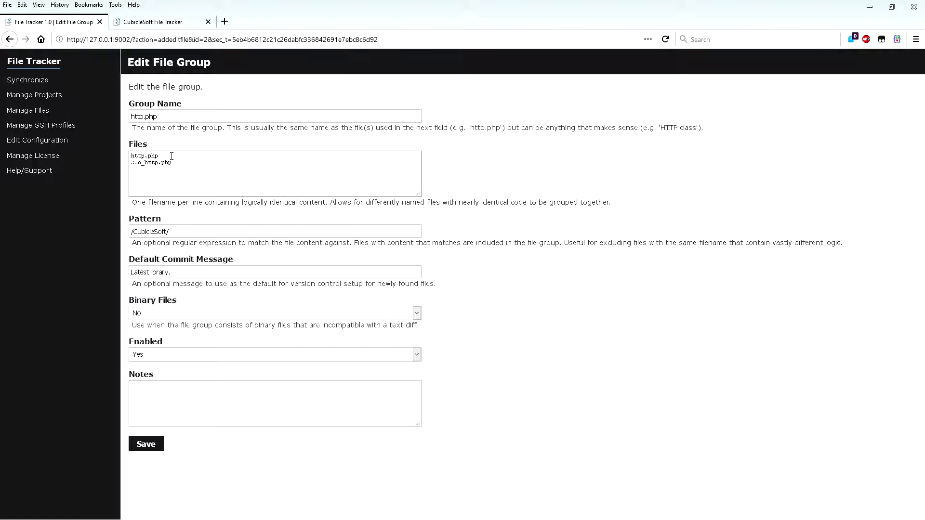
pyautogui.moveTo(194, 171)
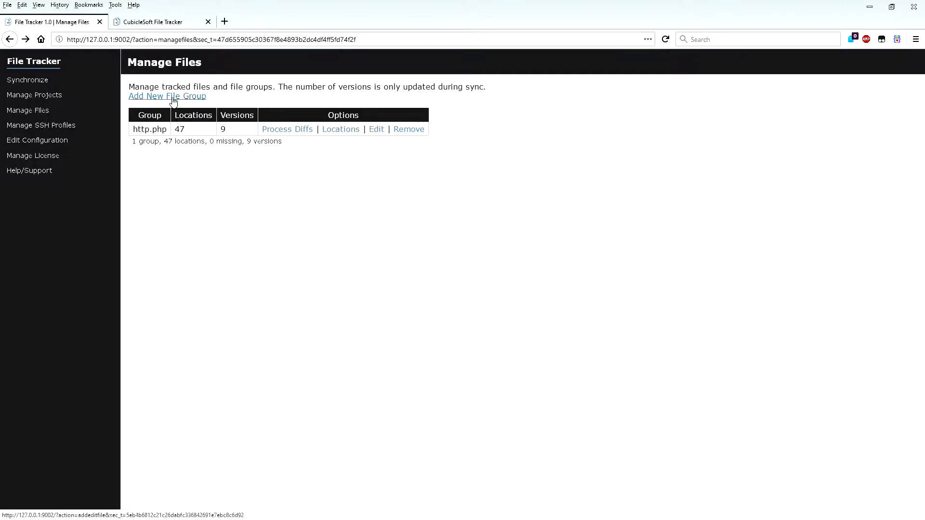
# - Create file group cacert.pem with pattern /CA Root Certificates/ and commit message 'Latest certs.'
pyautogui.click(167, 95)
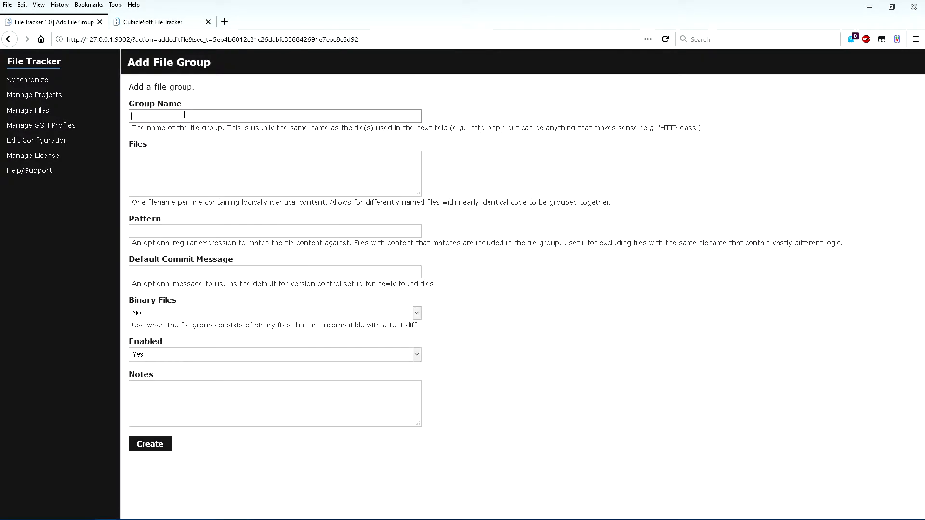
pyautogui.write('cacert.pem')
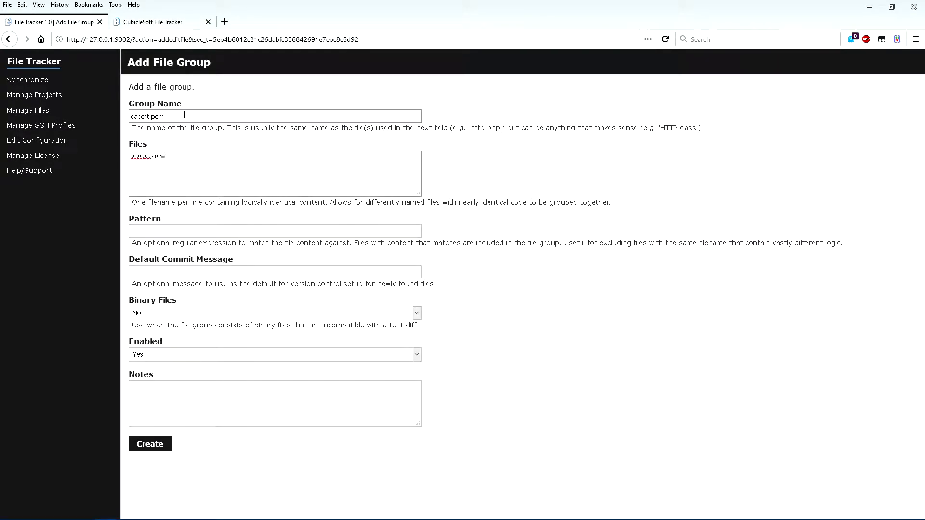
pyautogui.write('/CA Root Certificates/')
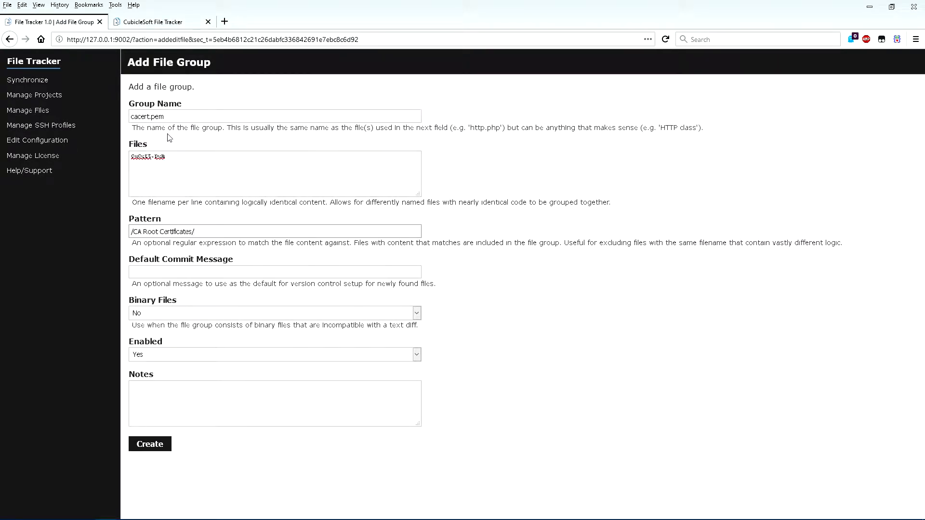
pyautogui.write('Latest certs.')
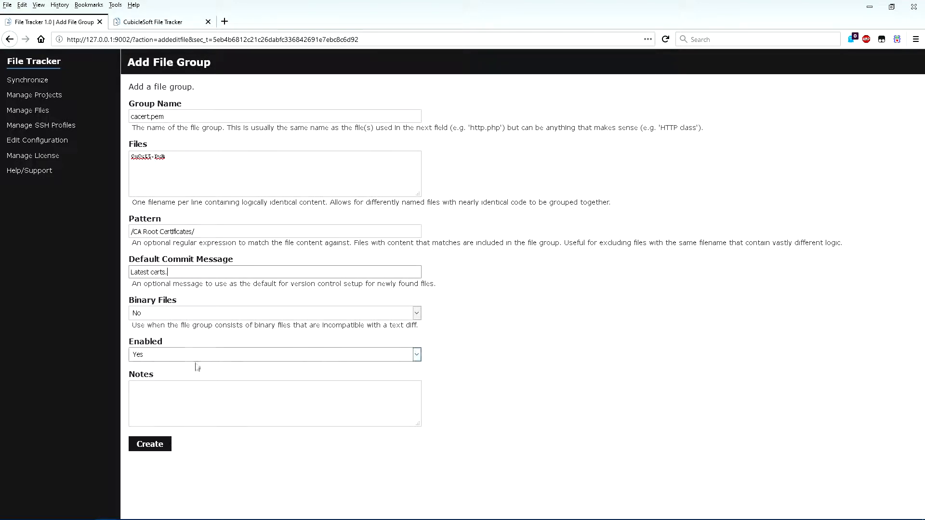
pyautogui.click(149, 443)
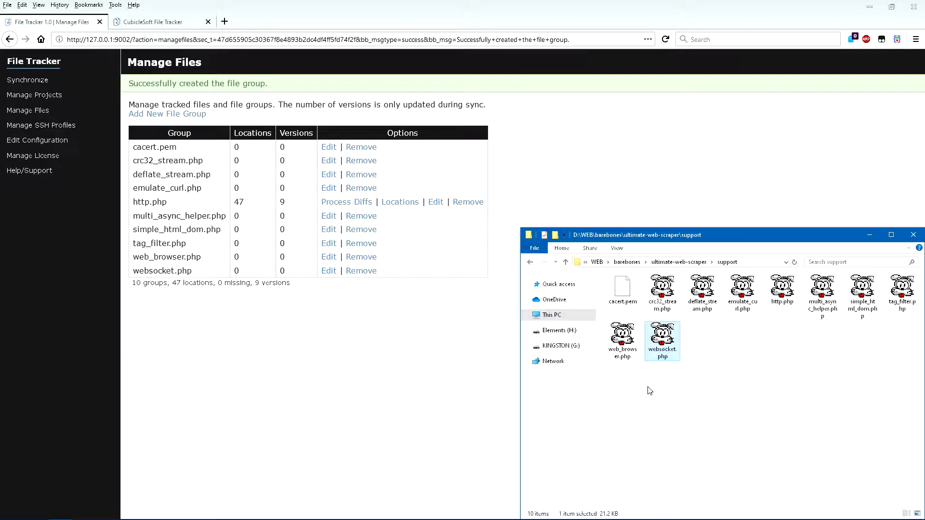
pyautogui.moveTo(27, 80)
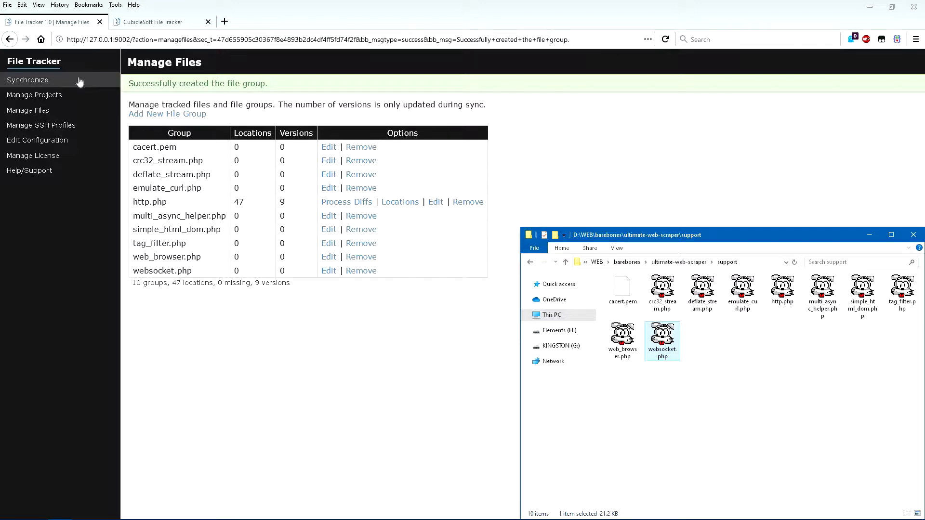
# - Start a Full scan sync over All hosts and All file groups and let it finish
pyautogui.click(27, 80)
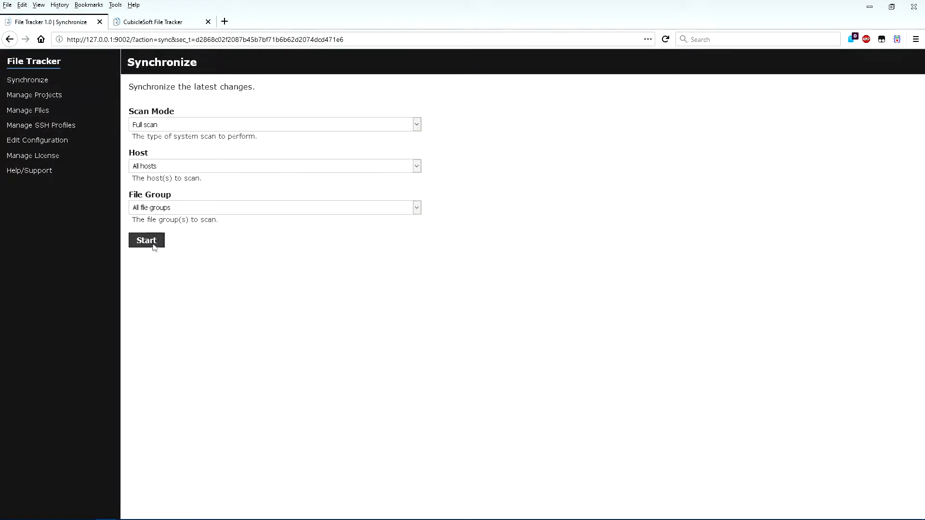
pyautogui.click(146, 240)
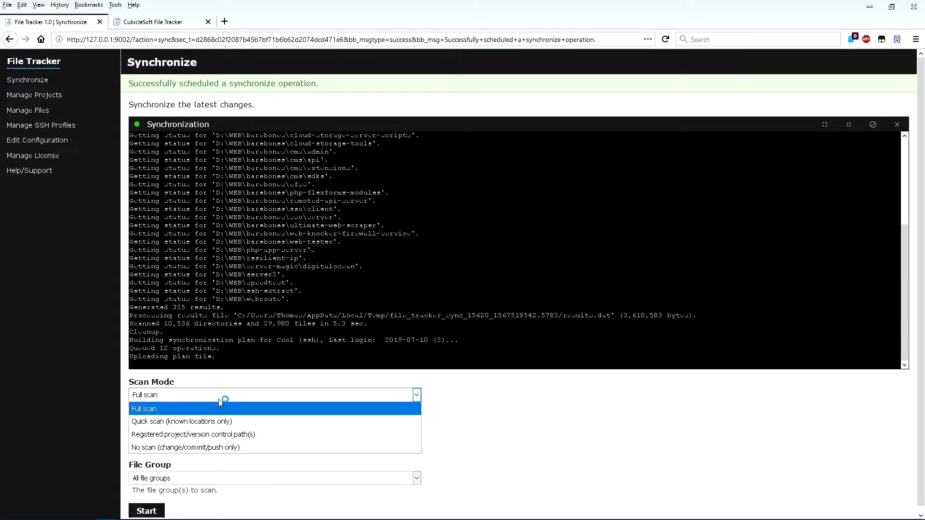
pyautogui.click(143, 408)
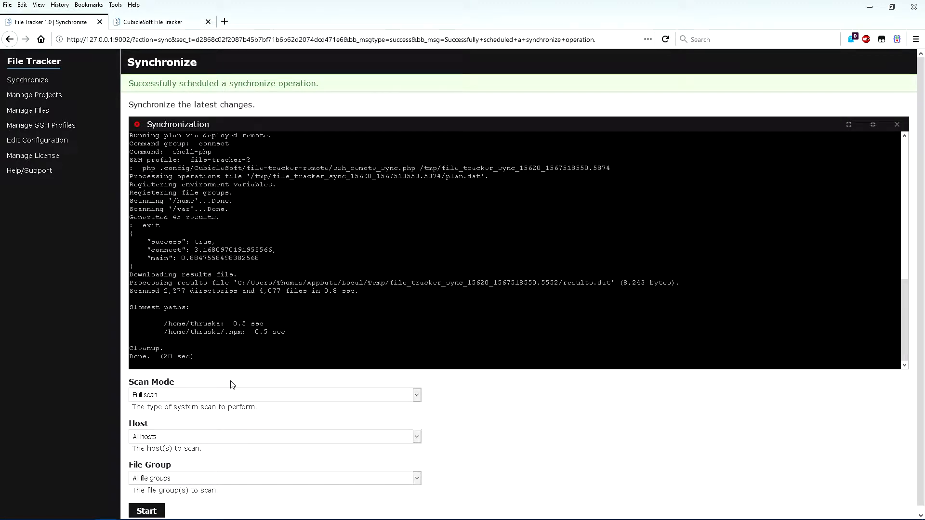
# - Make the MyBB sso_client non-project path into a new project, giving 44 projects
pyautogui.click(34, 95)
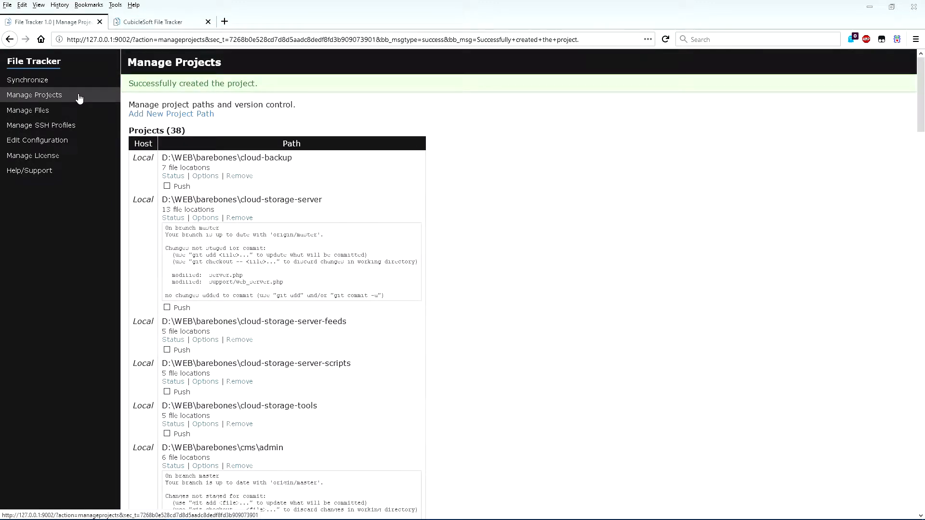
pyautogui.moveTo(110, 95)
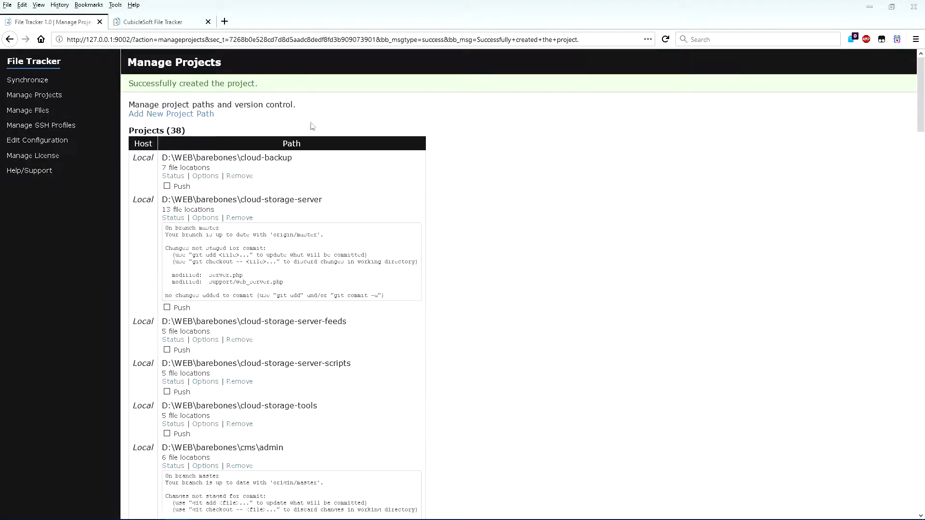
pyautogui.moveTo(282, 223)
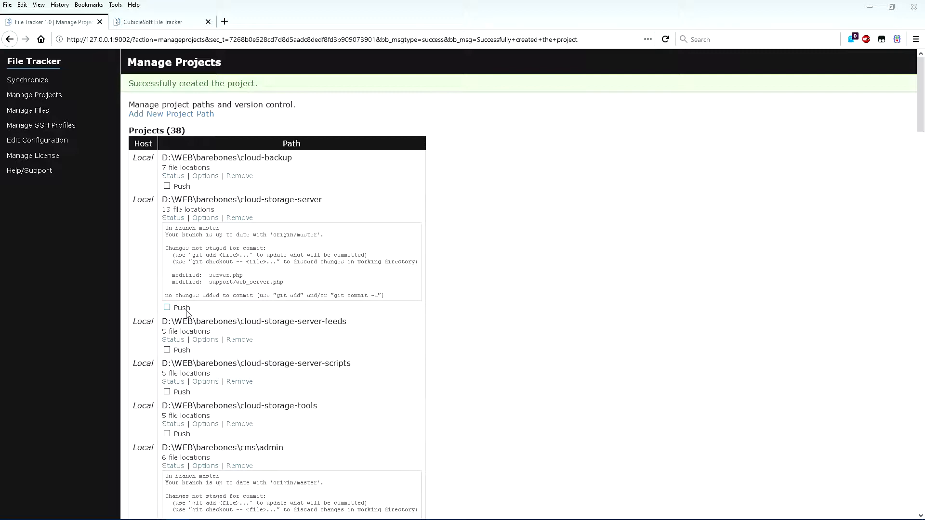
pyautogui.scroll(-3)
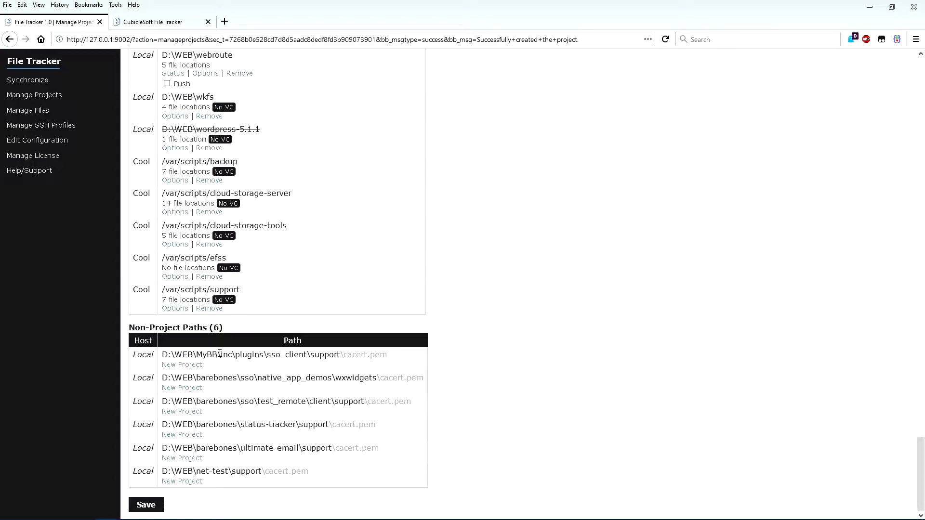
pyautogui.moveTo(211, 363)
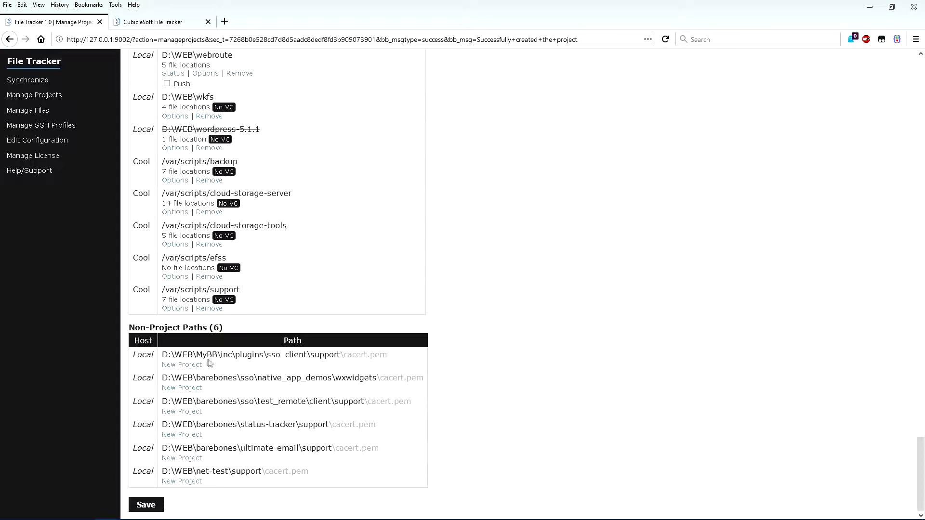
pyautogui.click(182, 434)
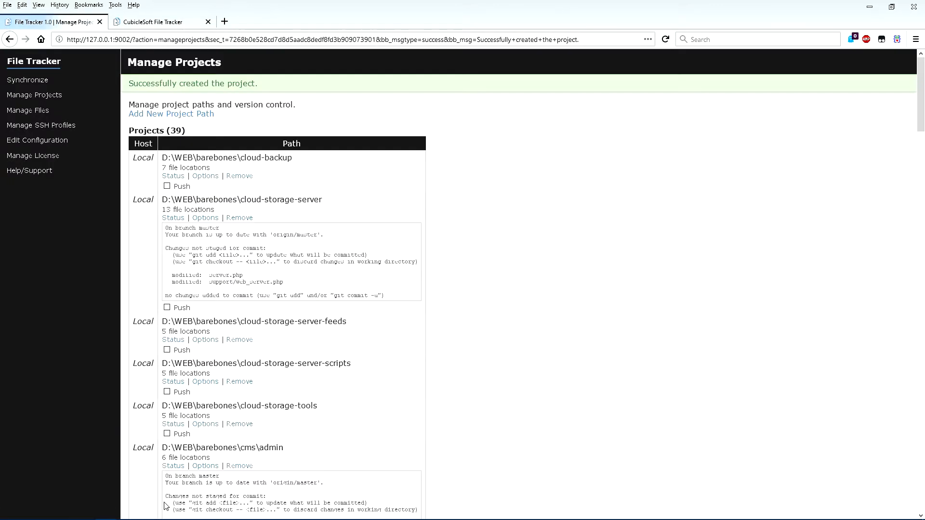
pyautogui.click(171, 114)
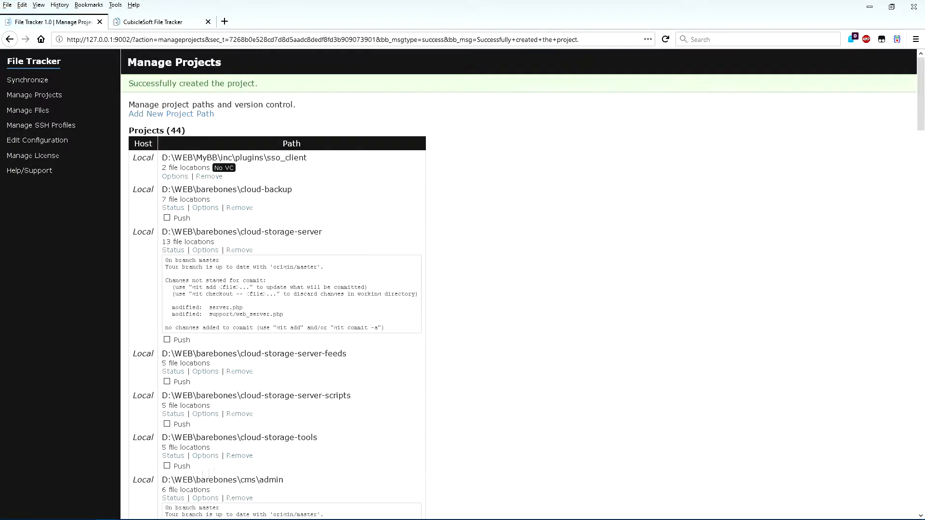
pyautogui.moveTo(517, 330)
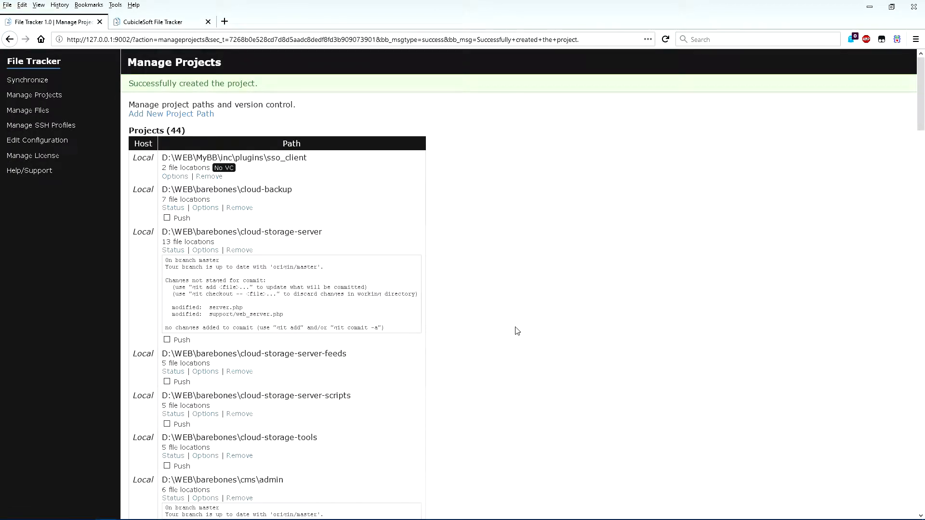
pyautogui.moveTo(85, 111)
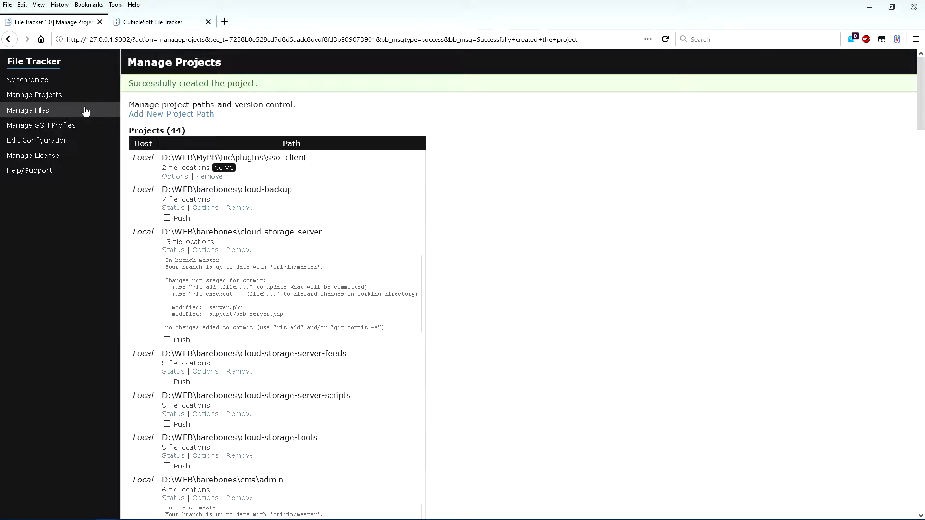
# - Show the ten tracked file groups with 292 locations and 39 versions
pyautogui.click(27, 109)
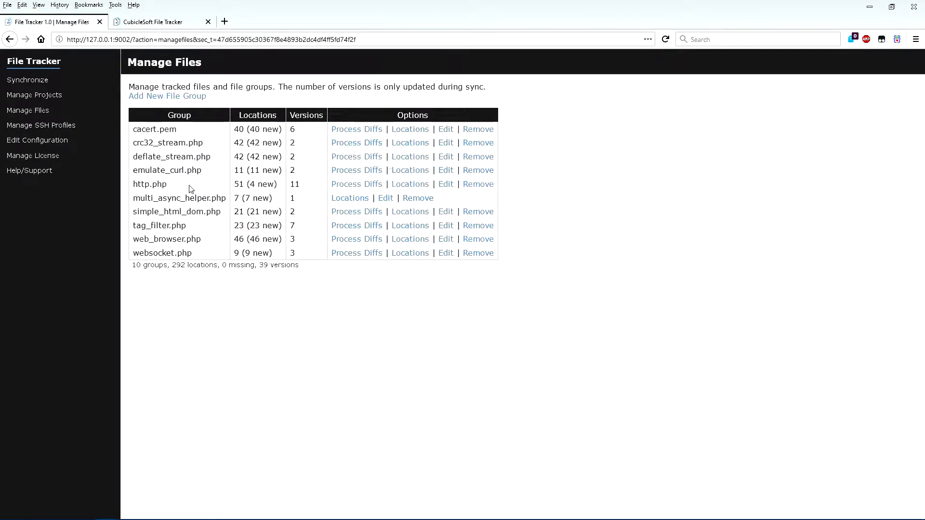
pyautogui.moveTo(283, 186)
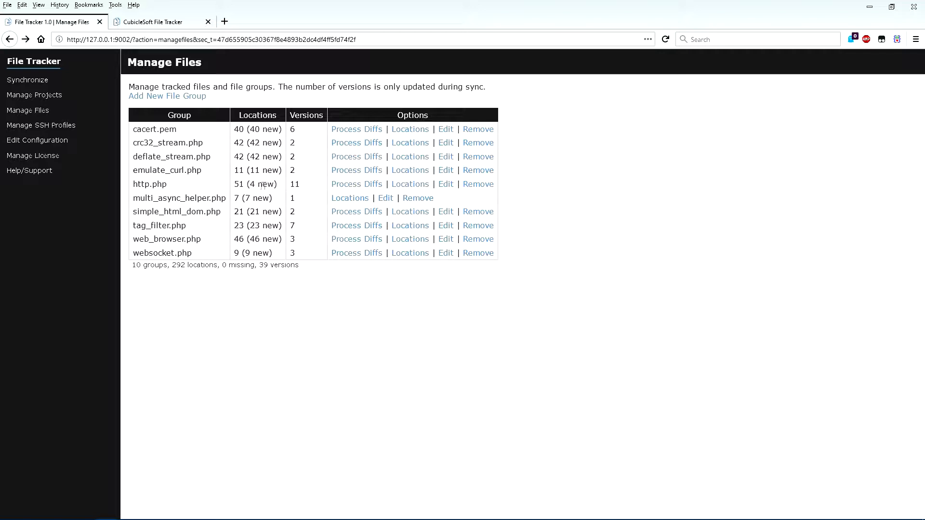
pyautogui.moveTo(409, 184)
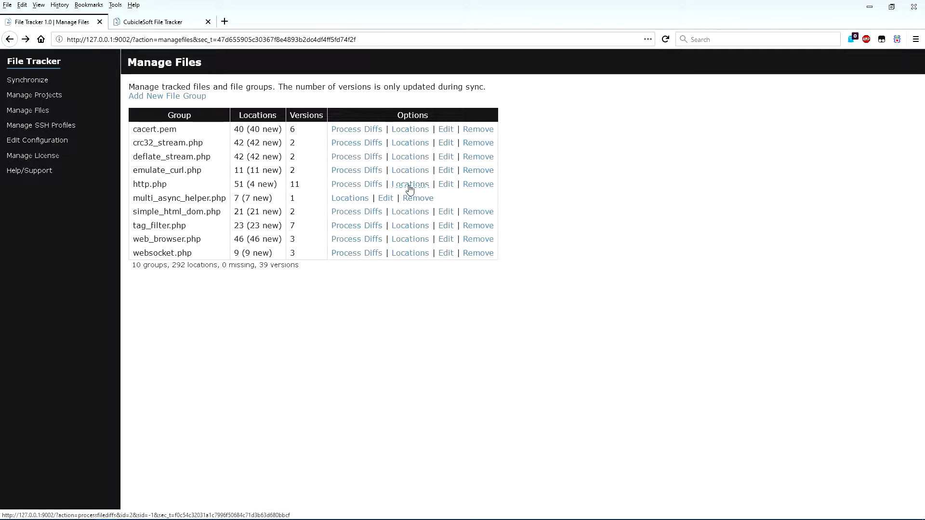
# - Review the http.php diff page's four disabled locations, then return to the file group list
pyautogui.click(356, 183)
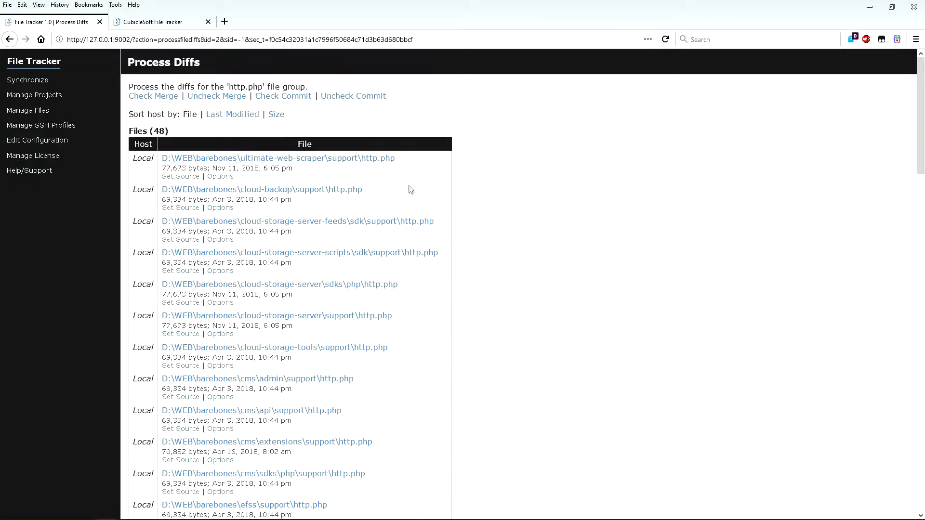
pyautogui.scroll(-3)
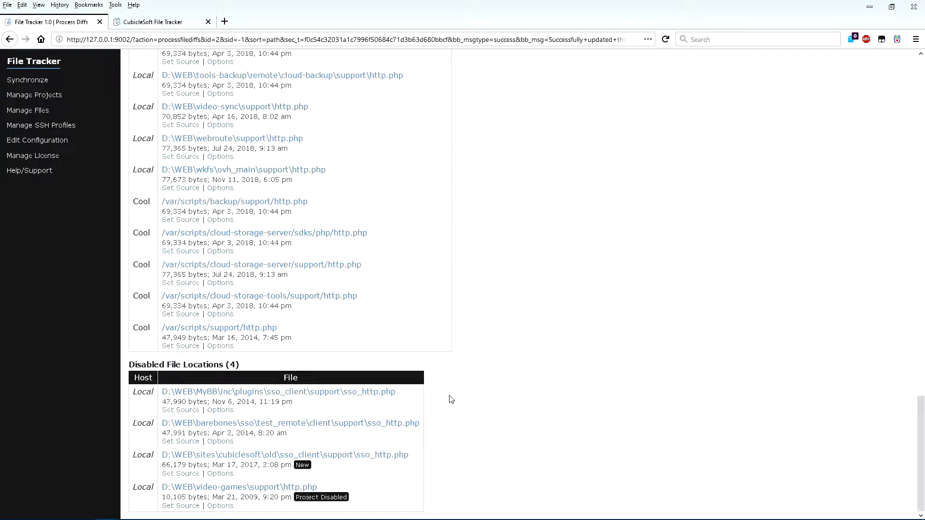
pyautogui.moveTo(472, 399)
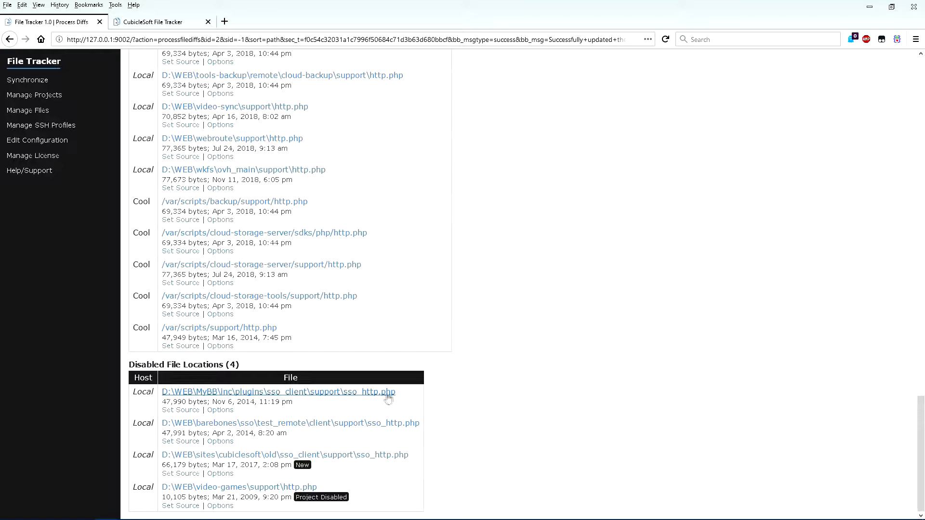
pyautogui.moveTo(400, 422)
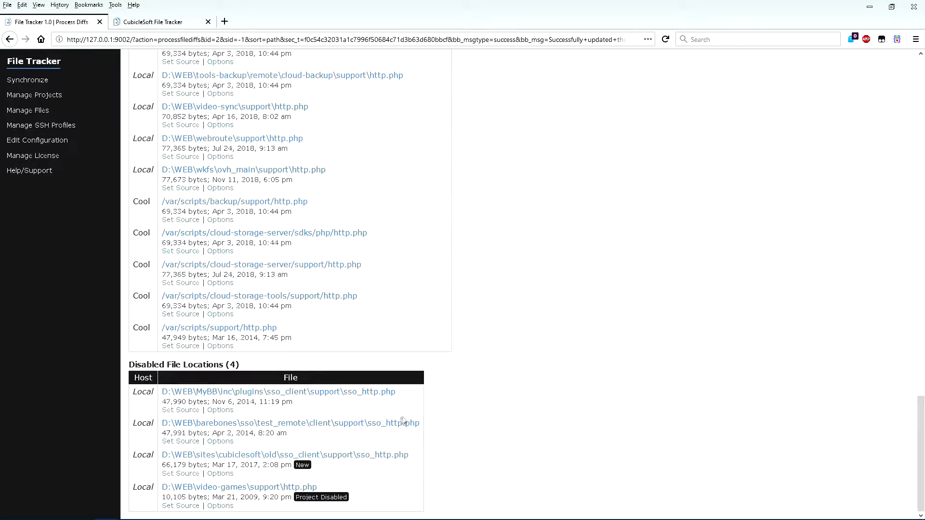
pyautogui.moveTo(479, 457)
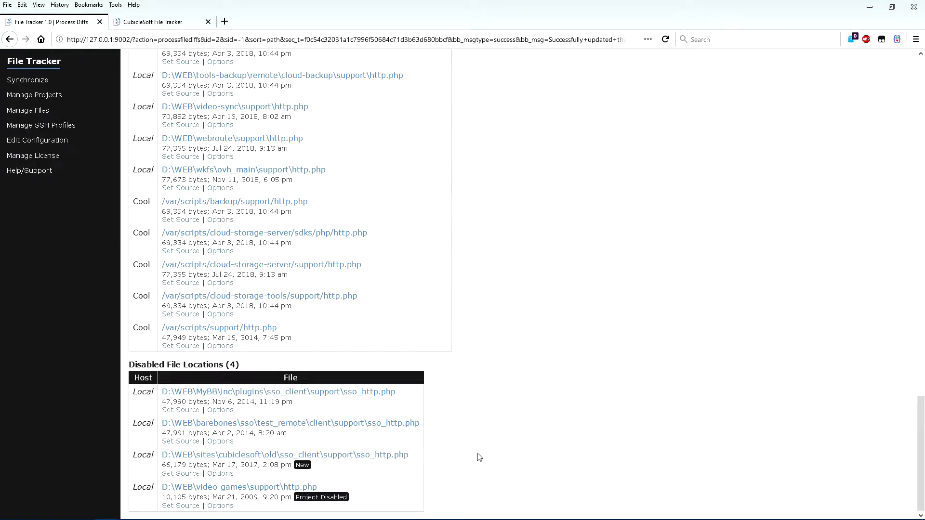
pyautogui.moveTo(481, 394)
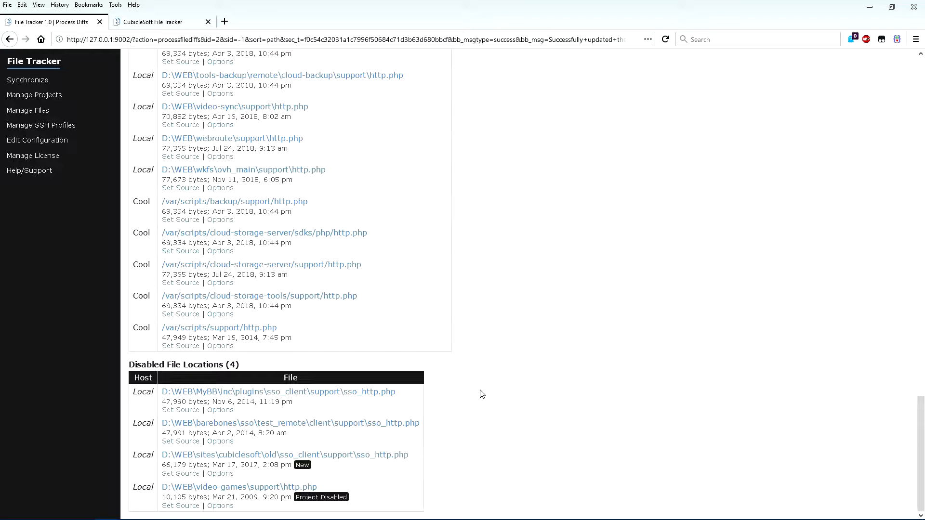
pyautogui.moveTo(456, 437)
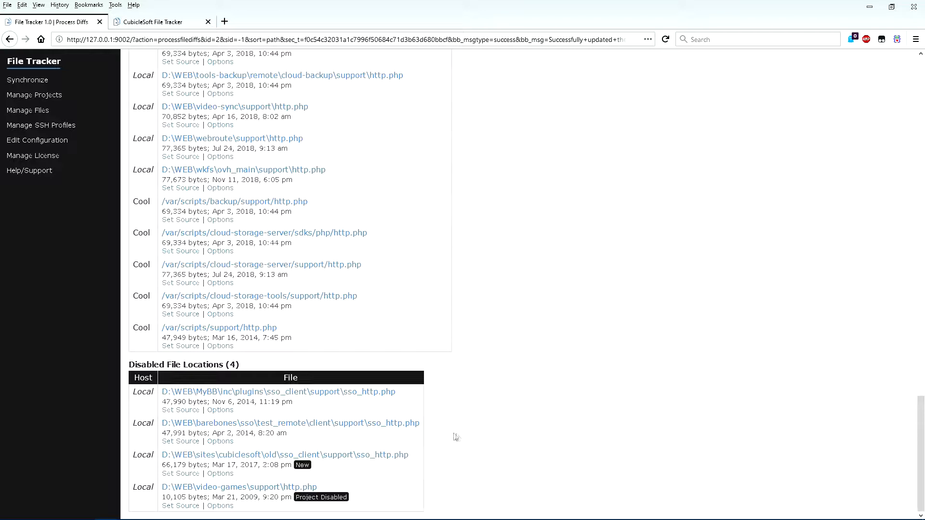
pyautogui.moveTo(395, 465)
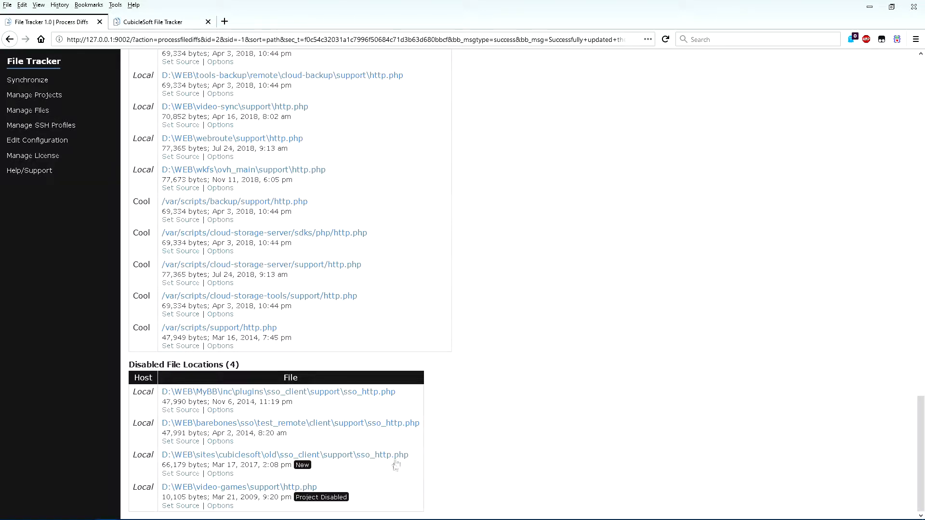
pyautogui.moveTo(321, 497)
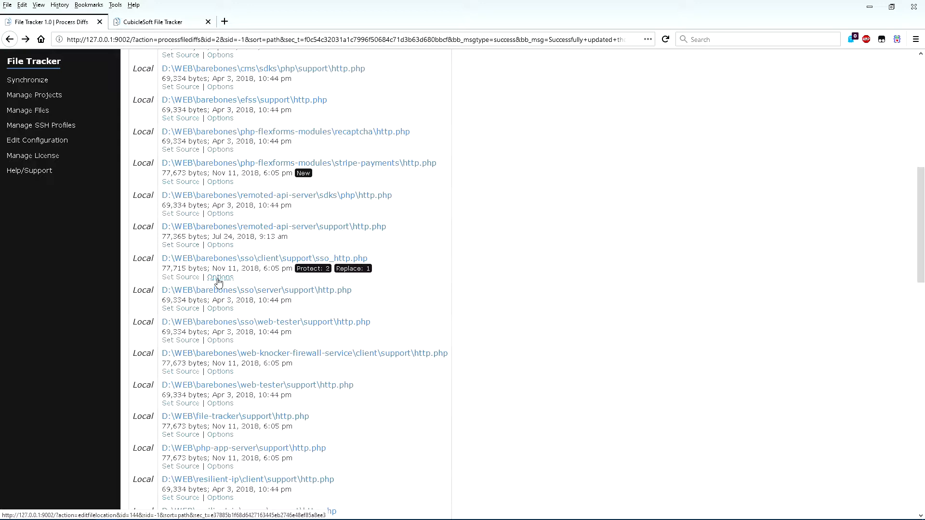
pyautogui.click(220, 277)
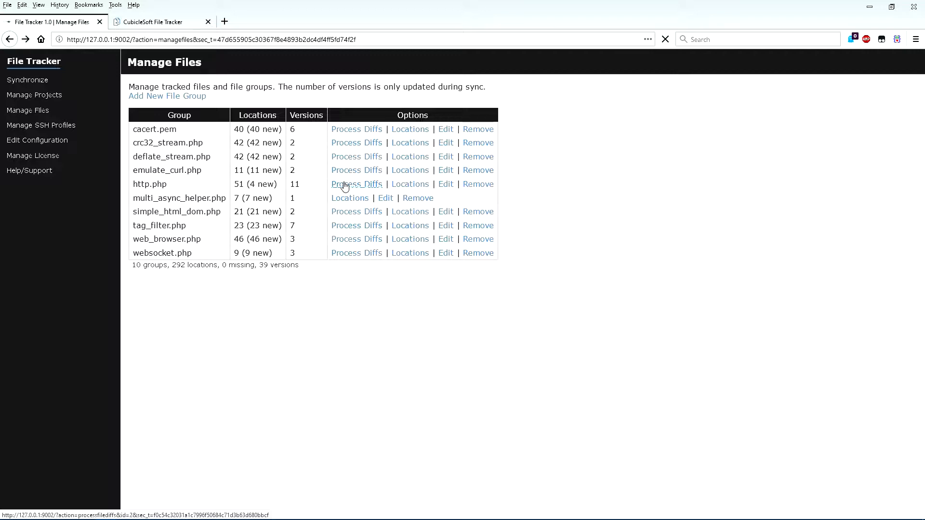
# - Compare the ultimate-web-scraper http.php source with the cloud-backup copy in Beyond Compare
pyautogui.click(356, 183)
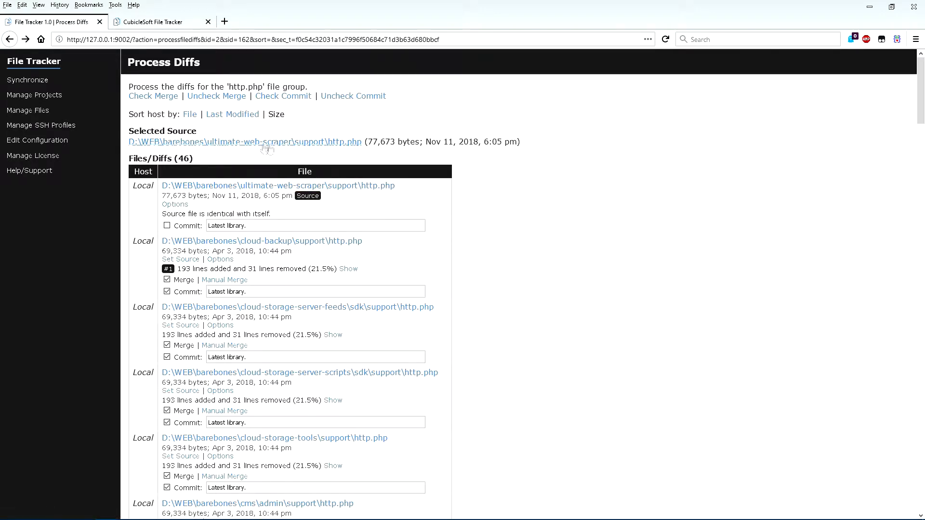
pyautogui.click(348, 269)
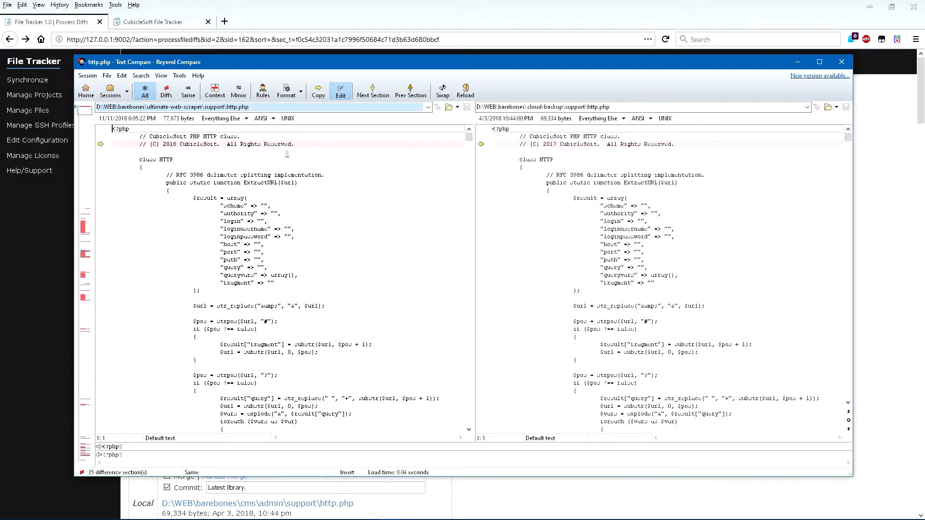
pyautogui.moveTo(331, 186)
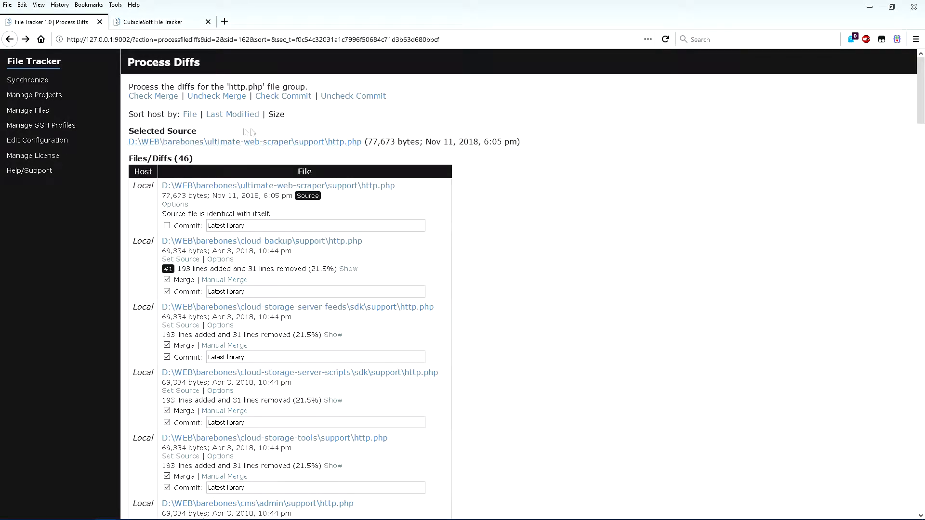
pyautogui.moveTo(289, 173)
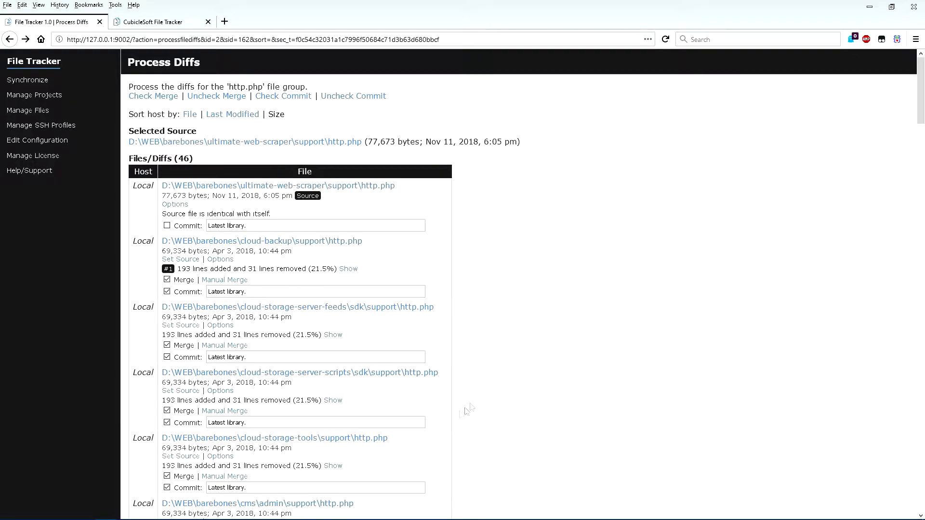
pyautogui.scroll(-3)
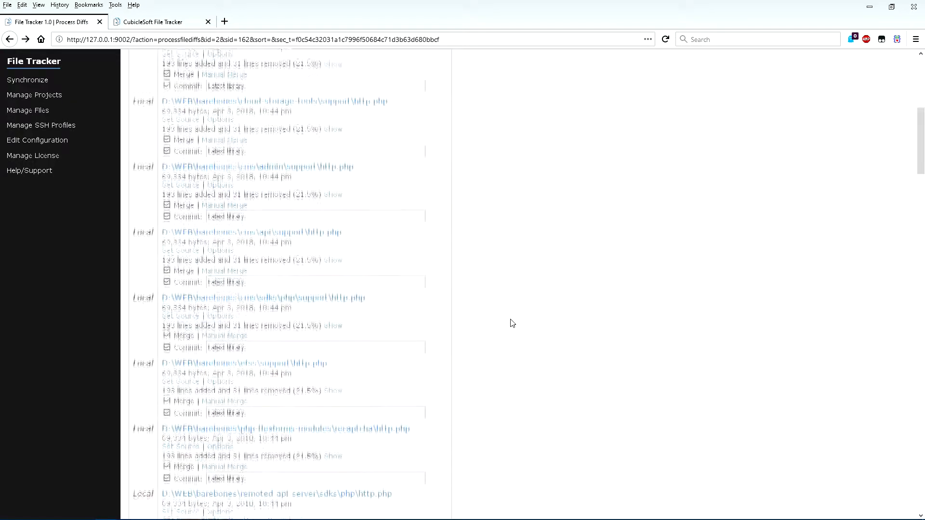
pyautogui.scroll(-3)
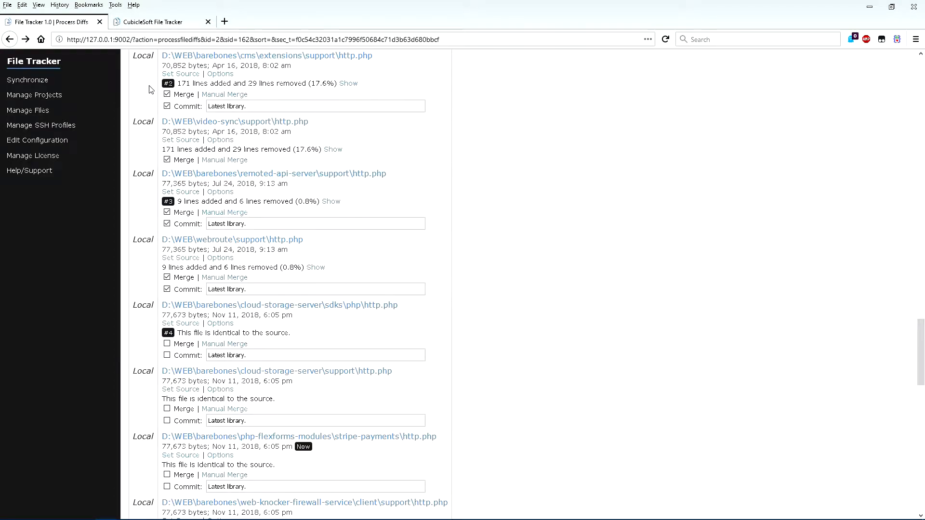
pyautogui.moveTo(168, 83)
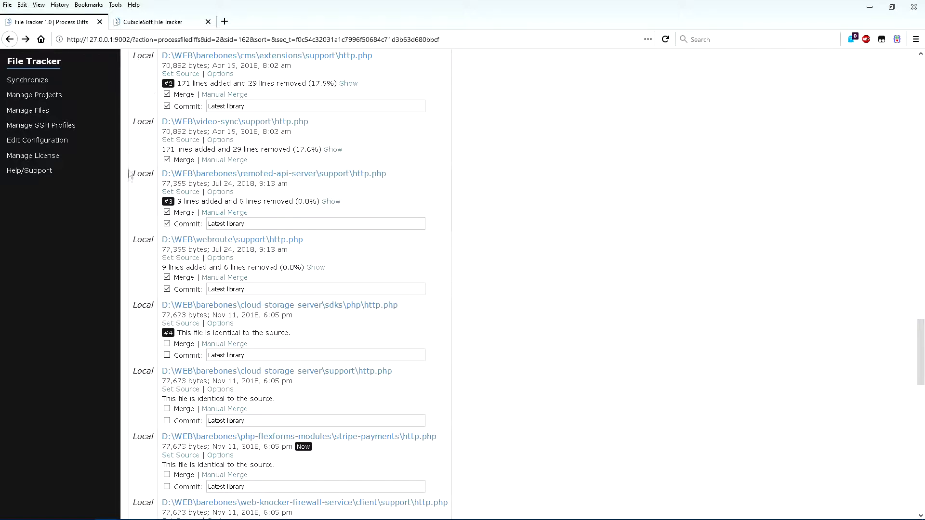
pyautogui.moveTo(137, 253)
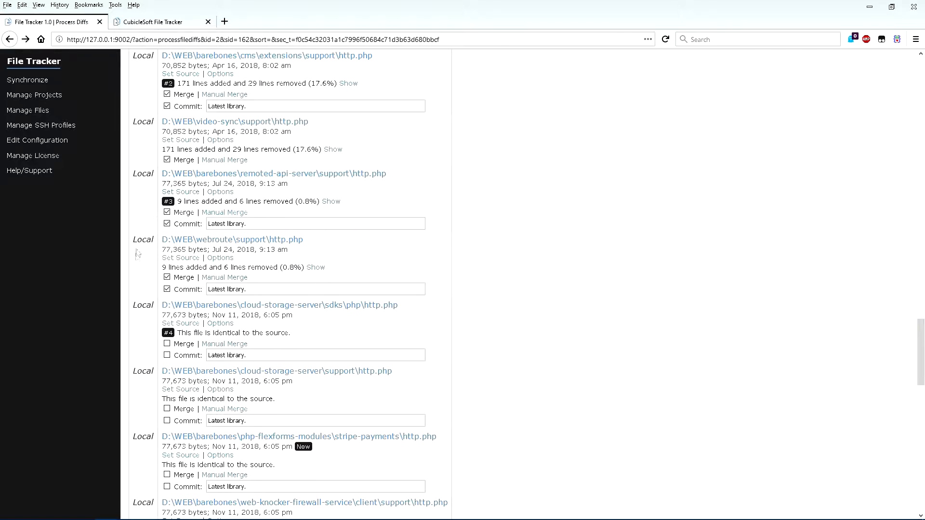
pyautogui.moveTo(232, 240)
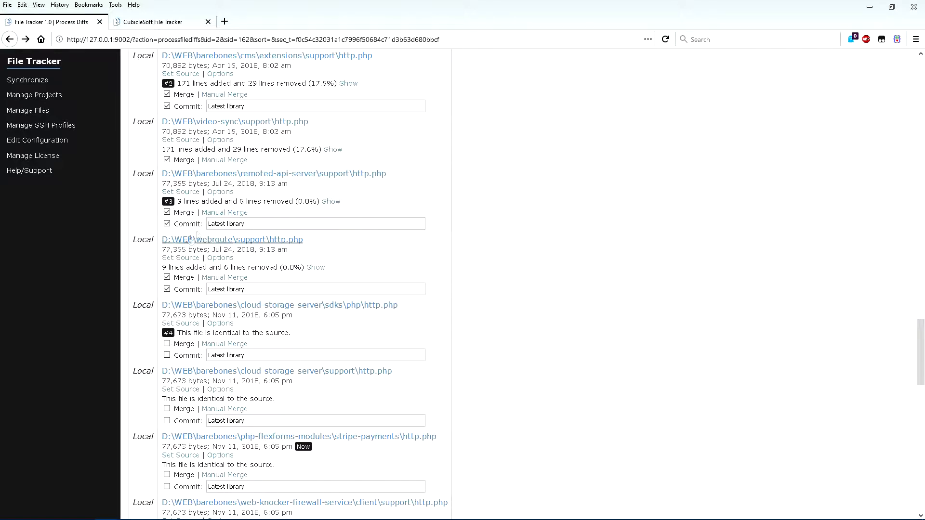
# - Review the remoted-api-server line changes and save the http.php group's merge and commit selections
pyautogui.click(330, 201)
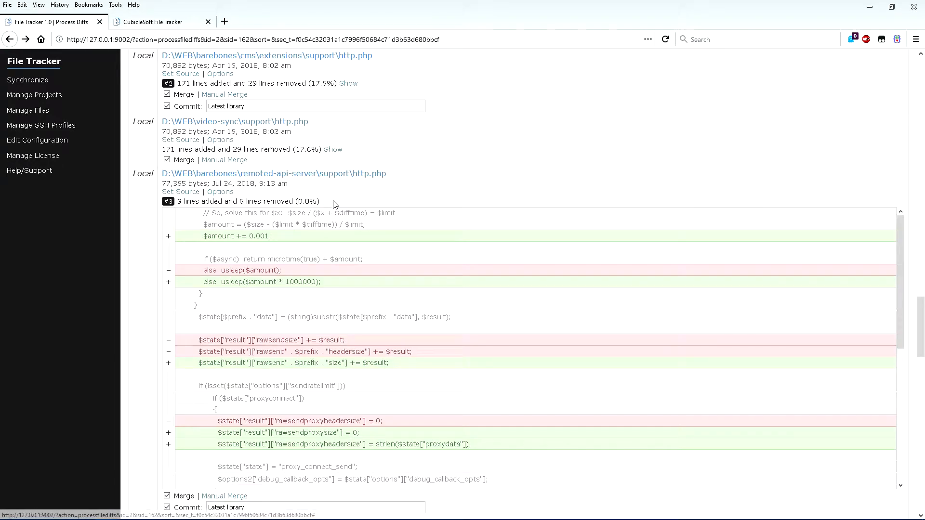
pyautogui.scroll(-3)
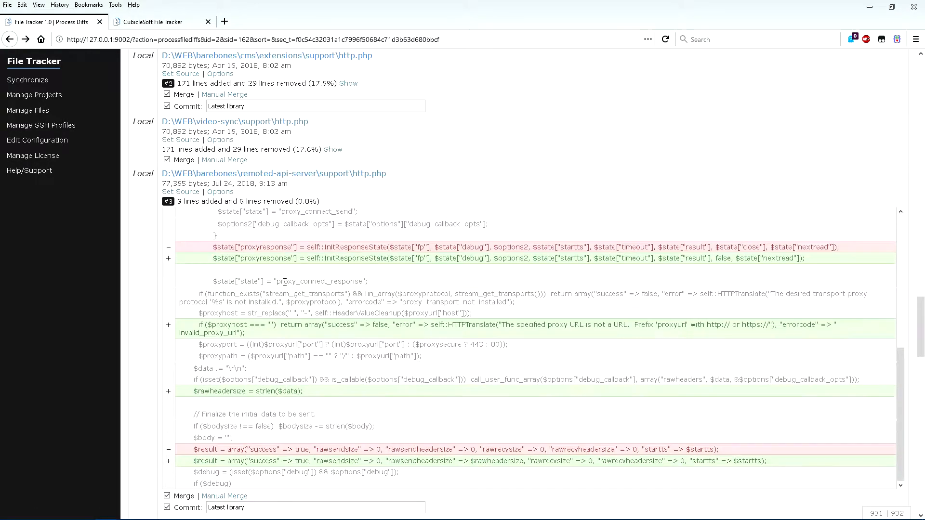
pyautogui.scroll(-3)
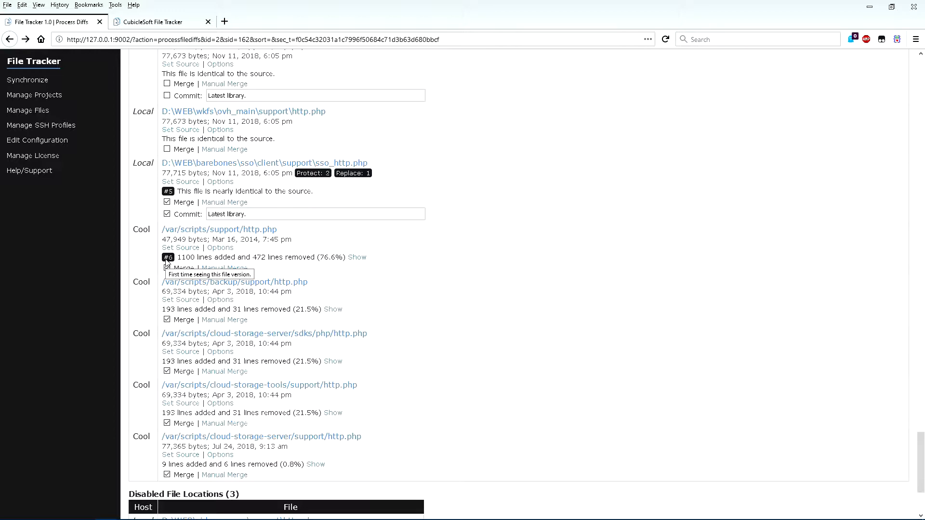
pyautogui.scroll(-3)
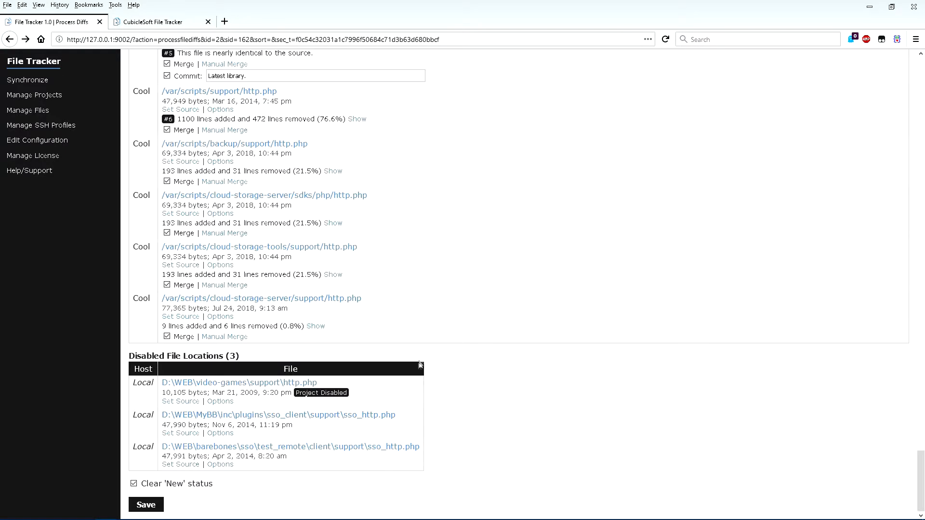
pyautogui.click(145, 504)
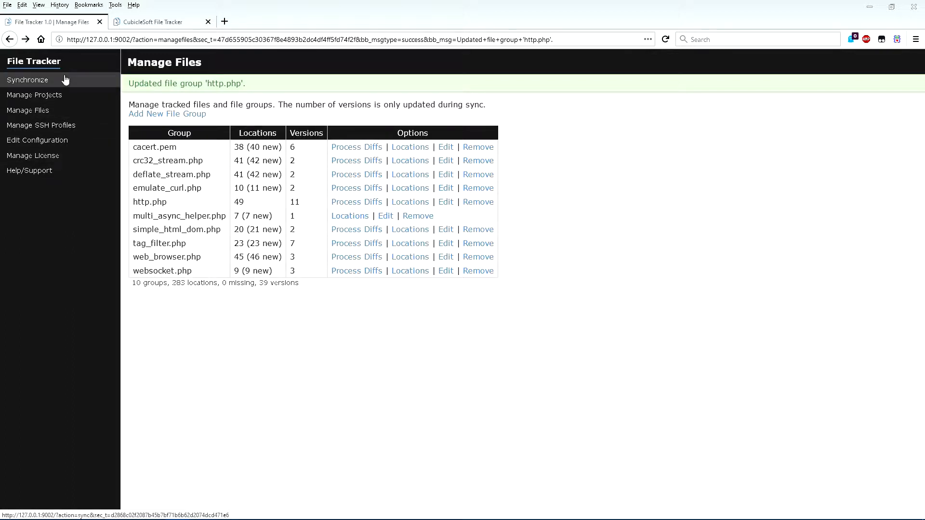
pyautogui.moveTo(235, 135)
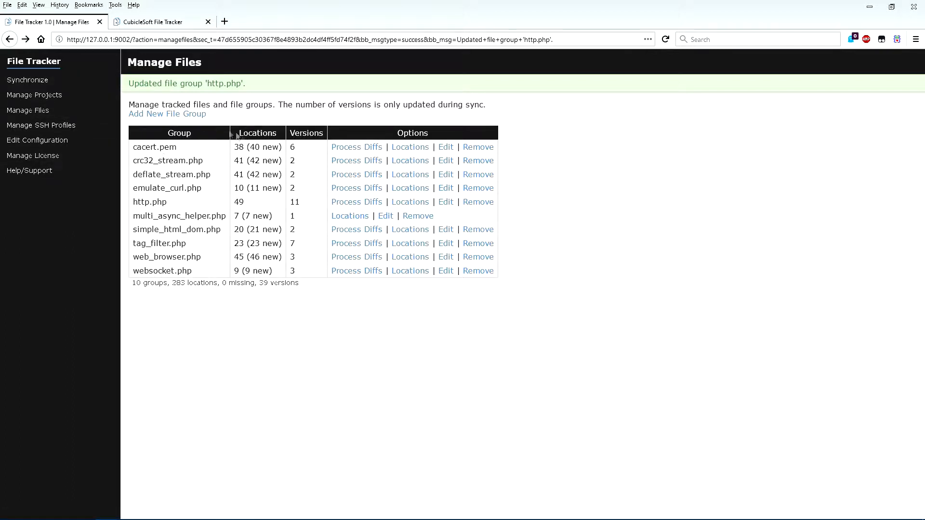
pyautogui.moveTo(230, 305)
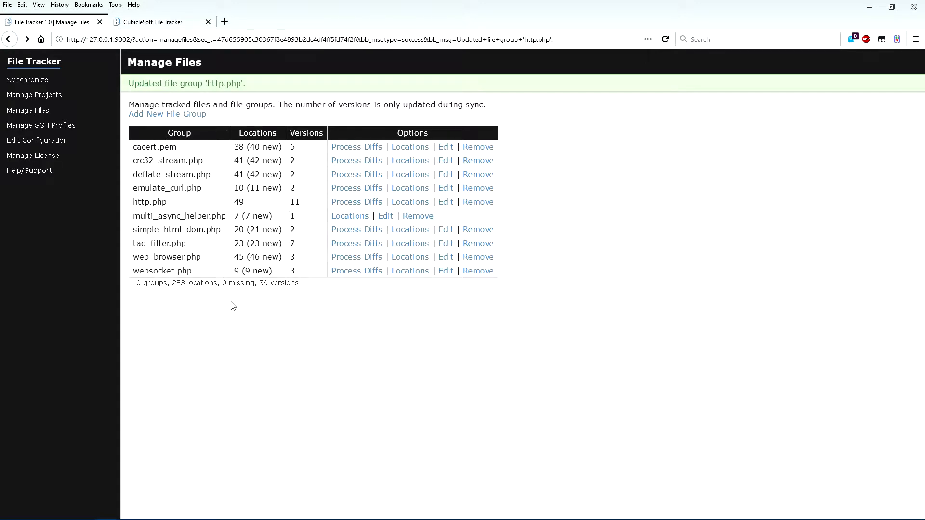
pyautogui.moveTo(229, 298)
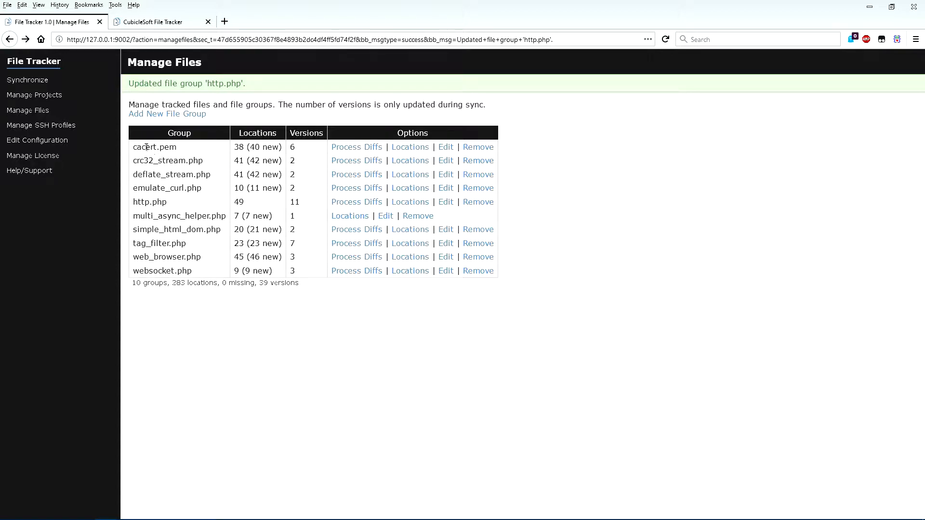
# - Go to the Manage Projects page from the sidebar
pyautogui.click(33, 95)
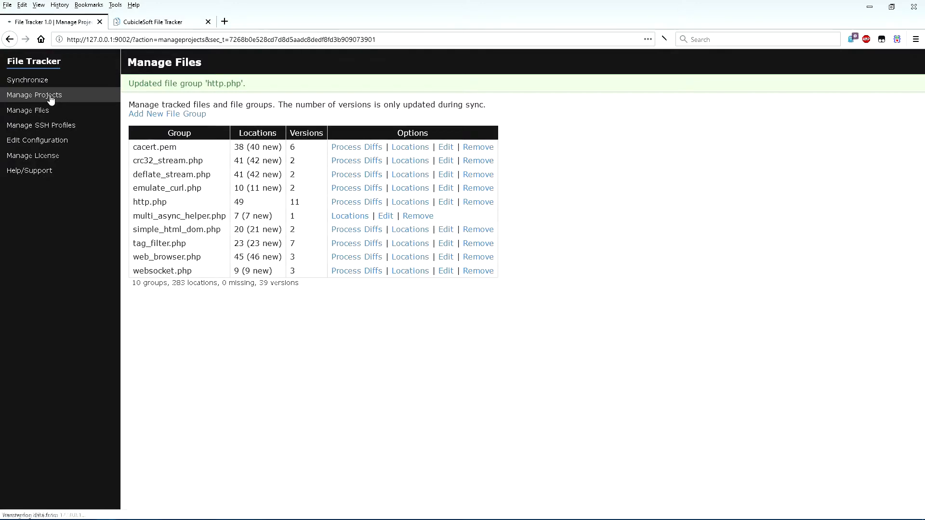
# - Queue pushes for the projects with one commit and update their version control information
pyautogui.click(34, 96)
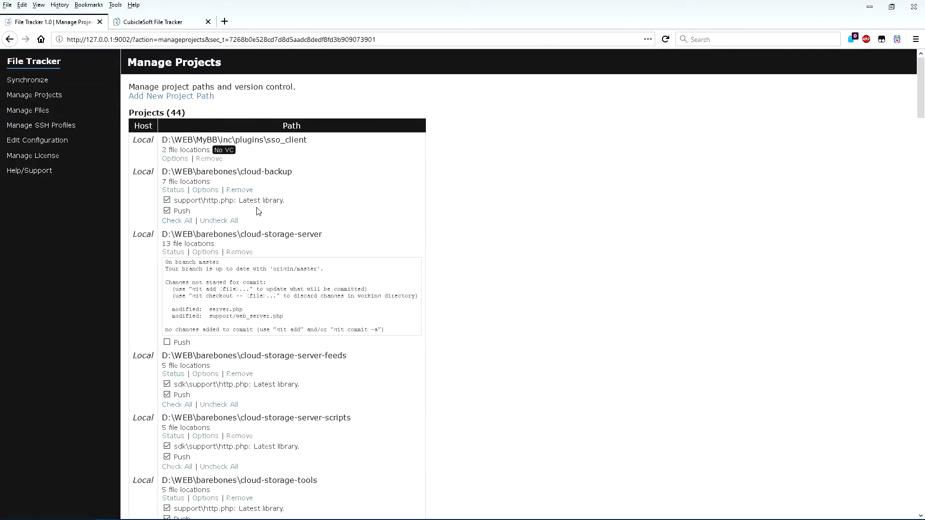
pyautogui.scroll(-3)
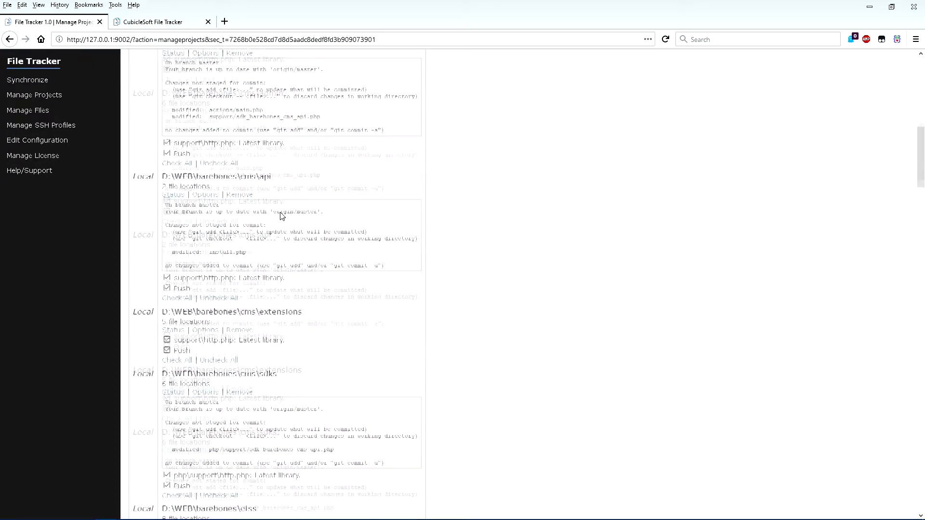
pyautogui.scroll(-3)
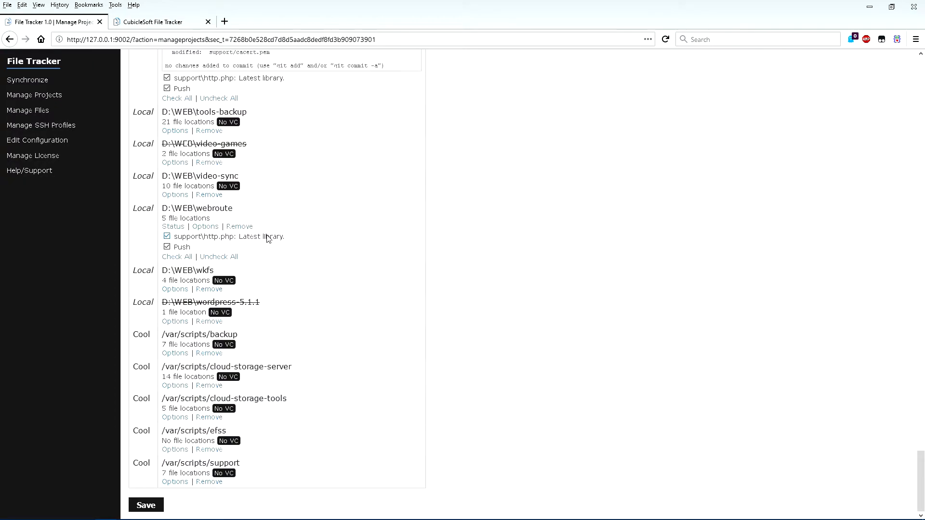
pyautogui.click(146, 505)
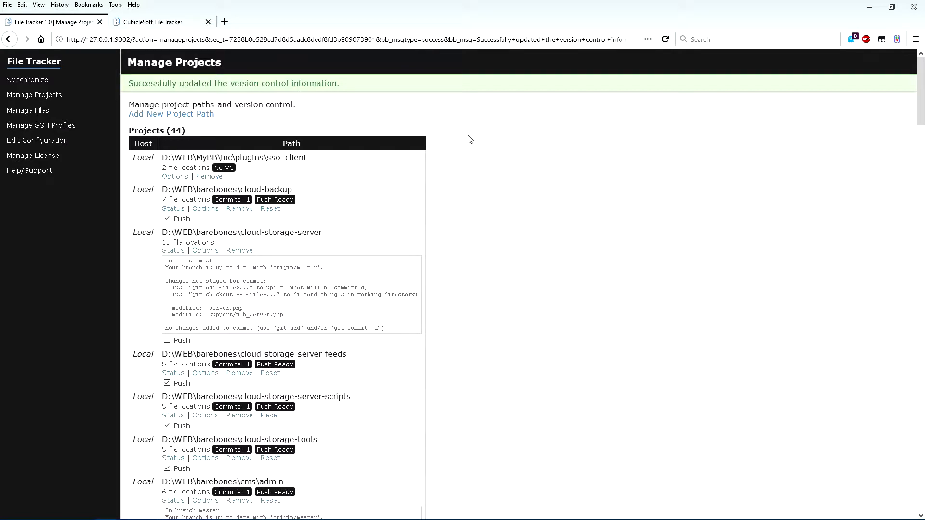
pyautogui.moveTo(468, 138)
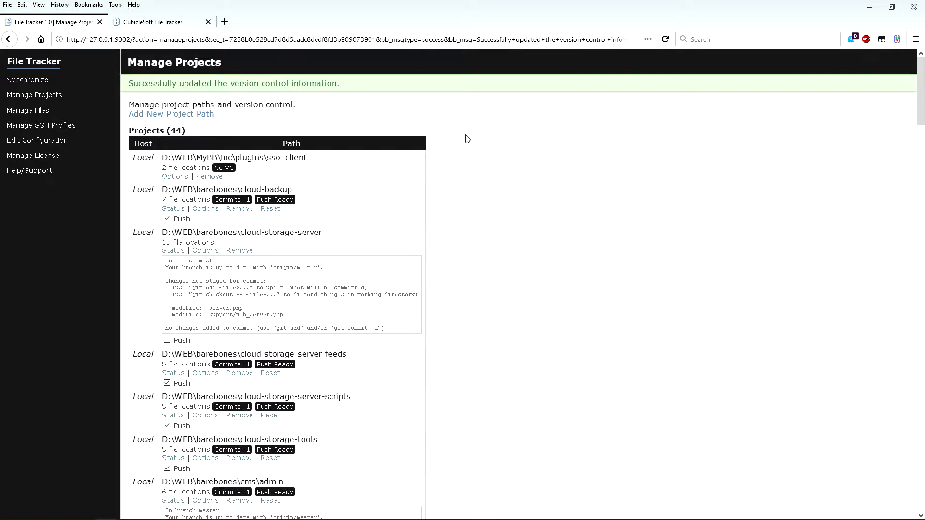
pyautogui.moveTo(398, 120)
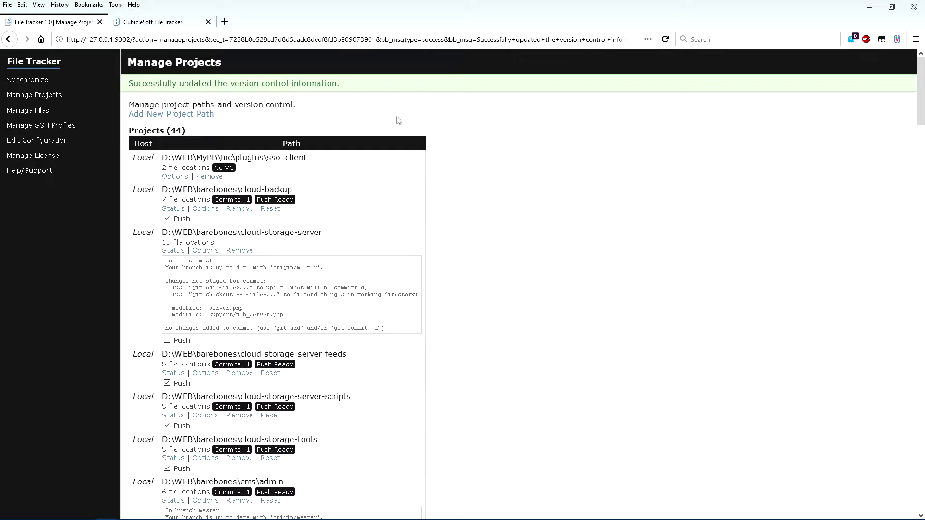
pyautogui.moveTo(298, 112)
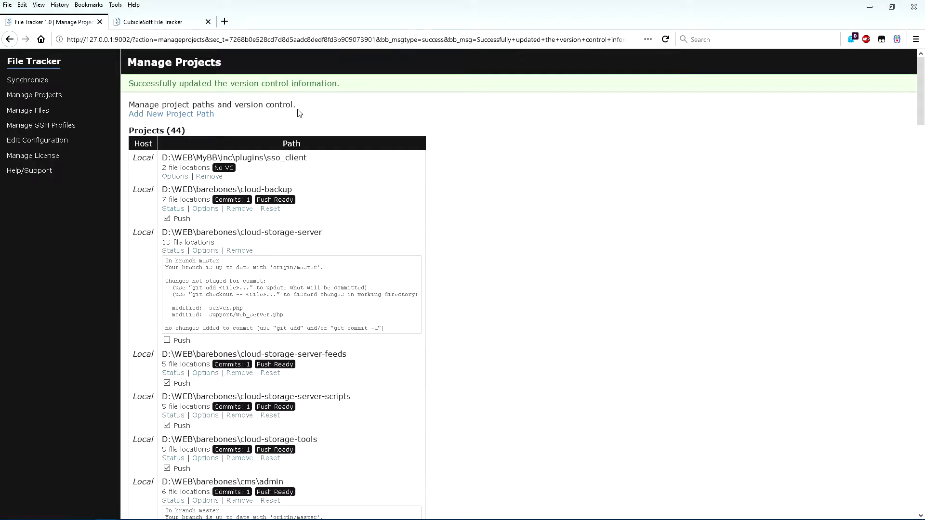
pyautogui.moveTo(322, 114)
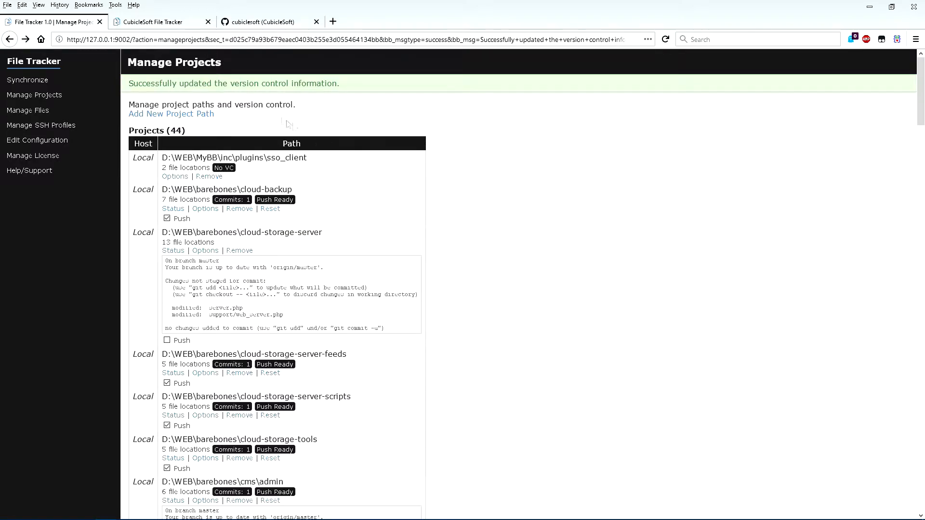
# - Start a full-scan synchronization of all hosts and file groups, then check the new commits on GitHub
pyautogui.click(27, 80)
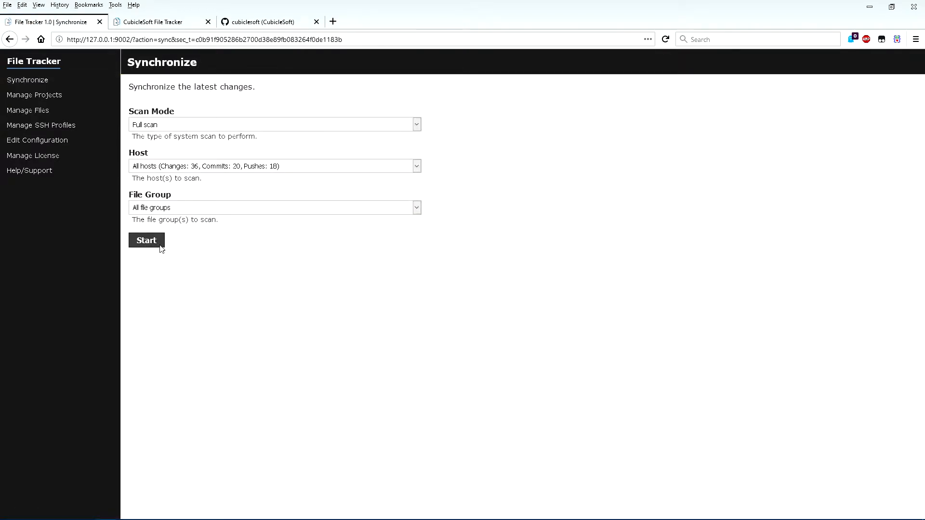
pyautogui.click(147, 240)
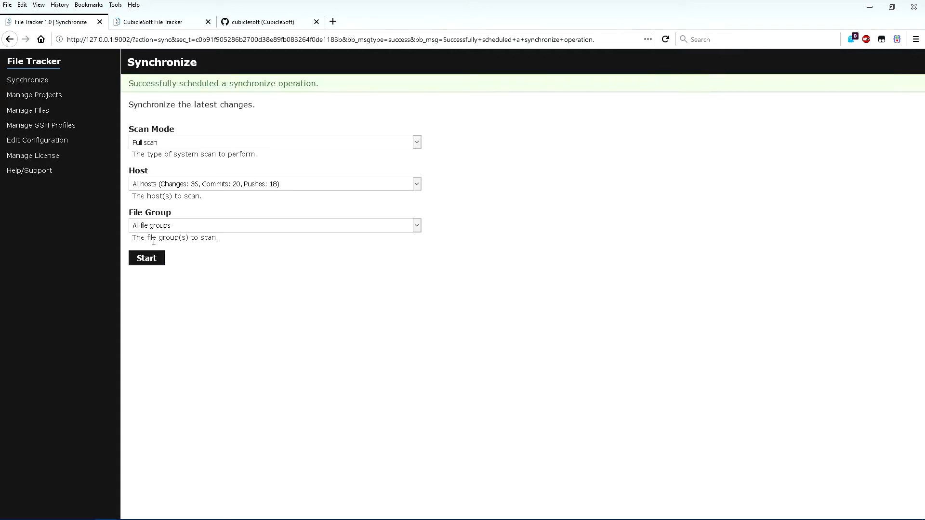
pyautogui.click(146, 258)
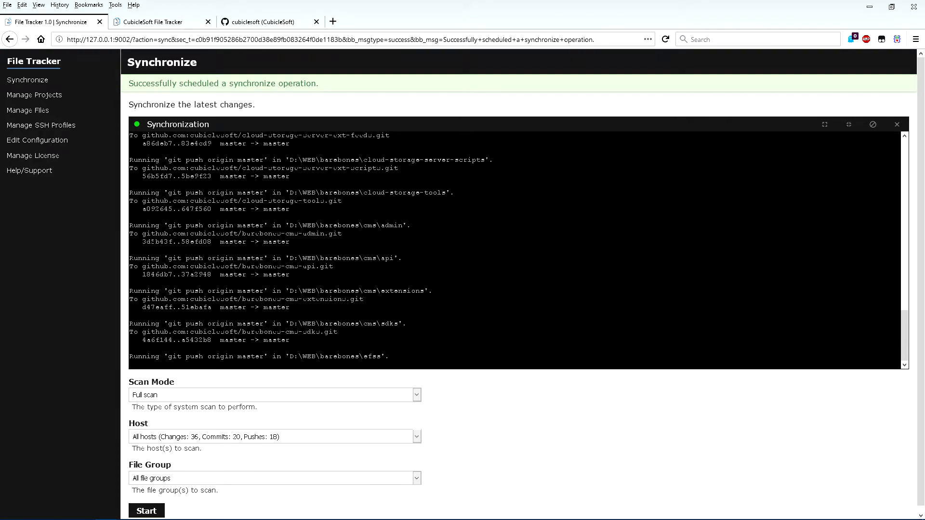
pyautogui.scroll(-3)
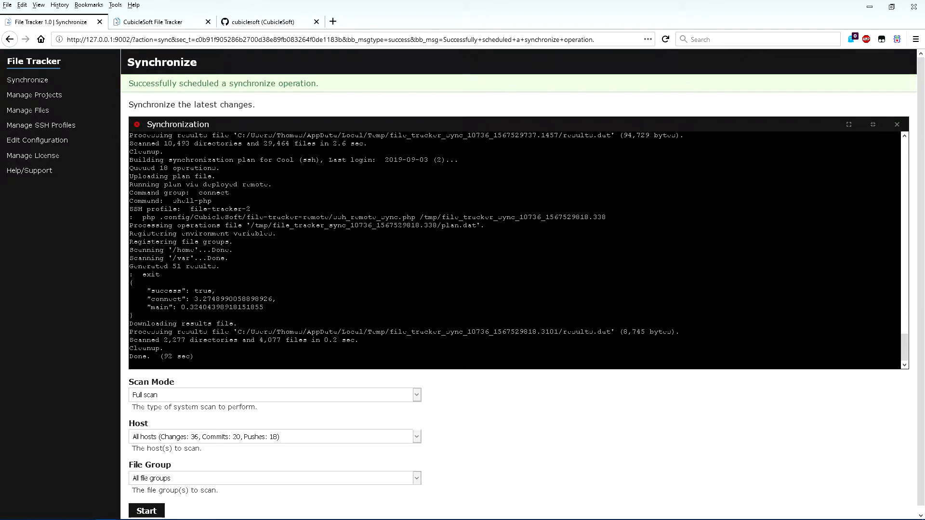
pyautogui.click(265, 22)
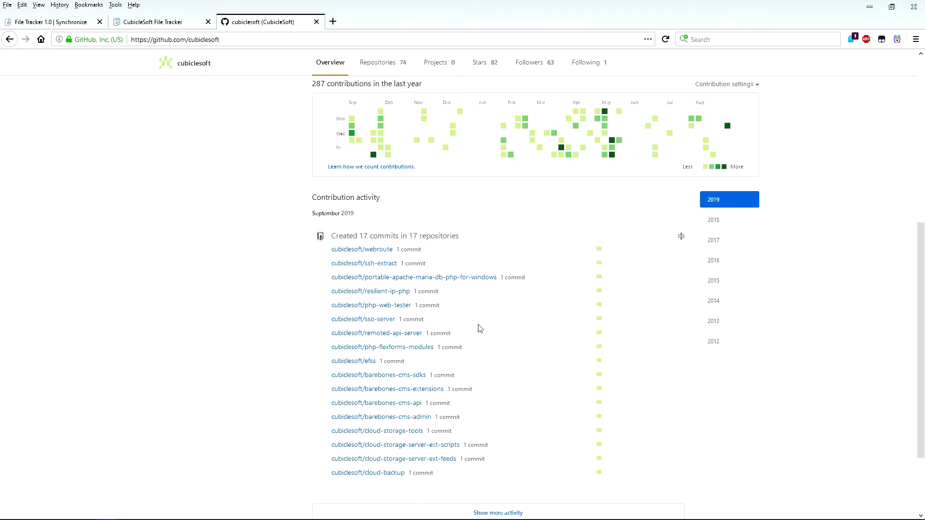
pyautogui.moveTo(510, 436)
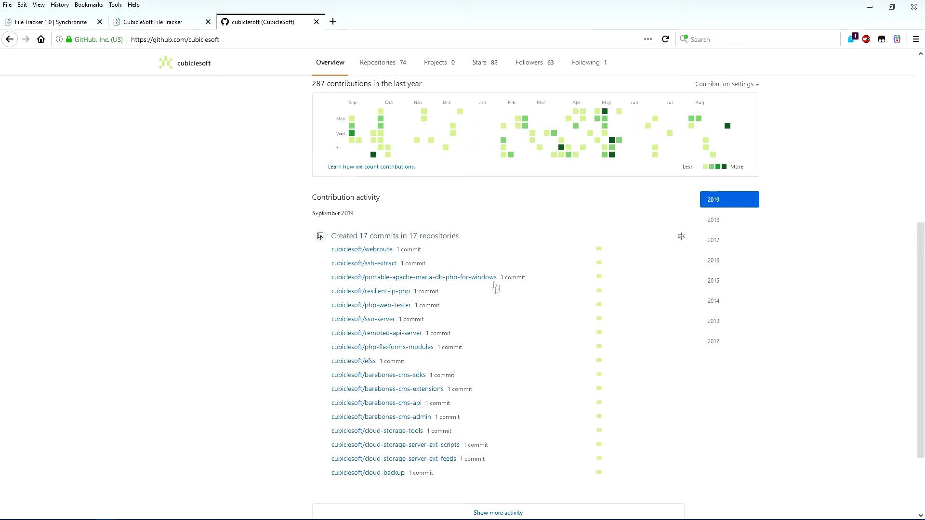
pyautogui.moveTo(471, 456)
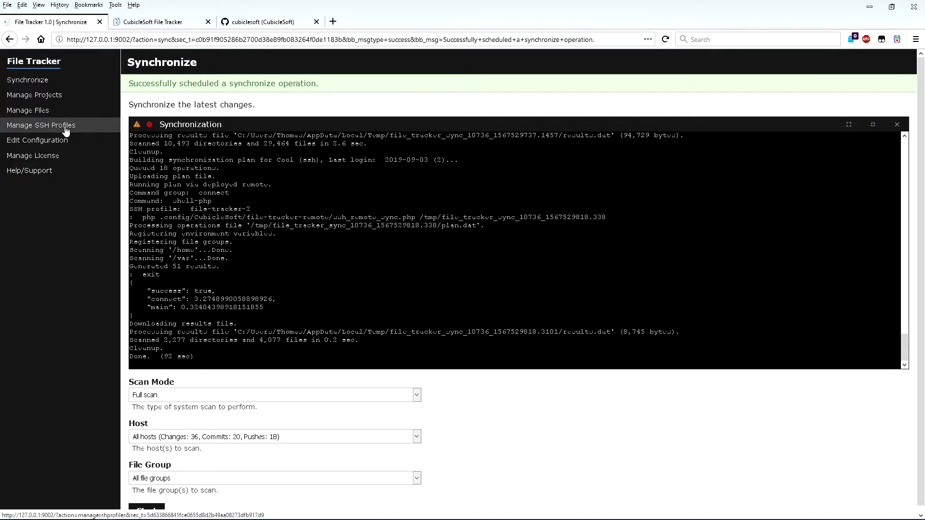
# - Review the stored SSH keys and return to the SSH profiles list
pyautogui.click(41, 125)
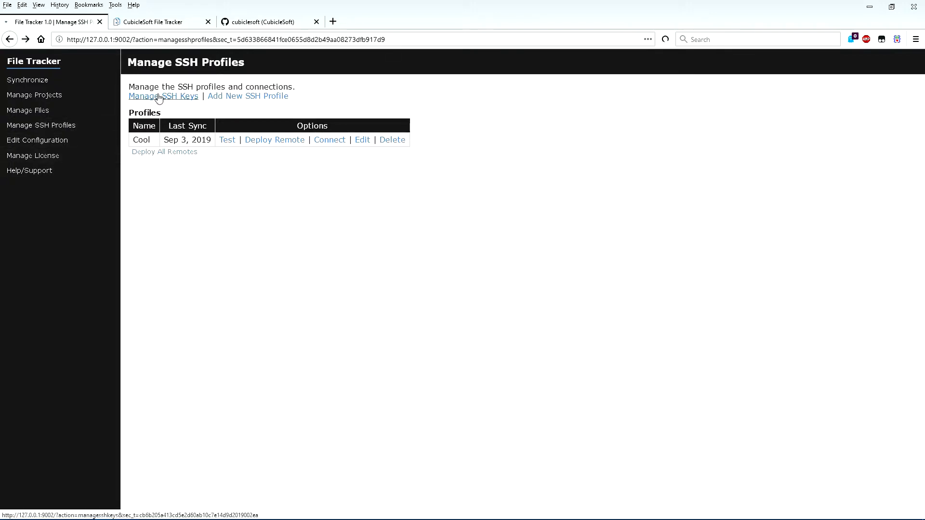
pyautogui.click(162, 96)
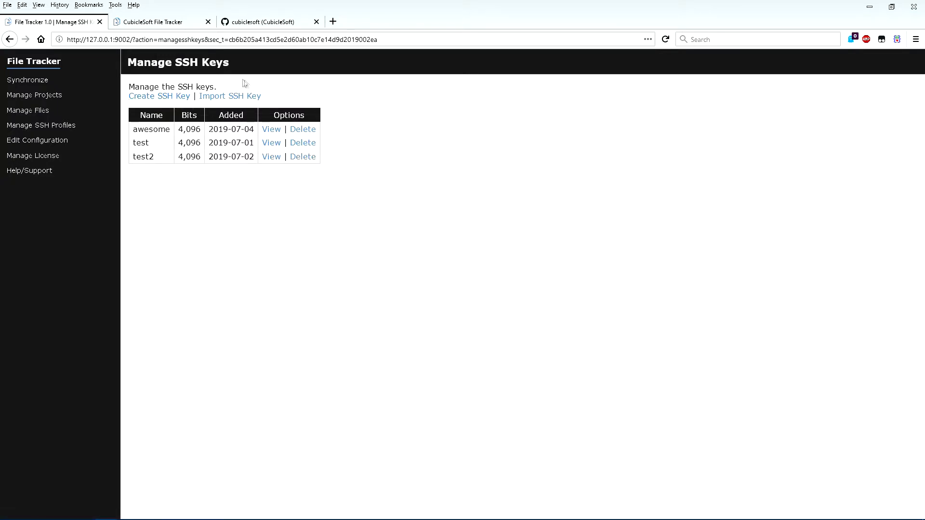
pyautogui.click(40, 125)
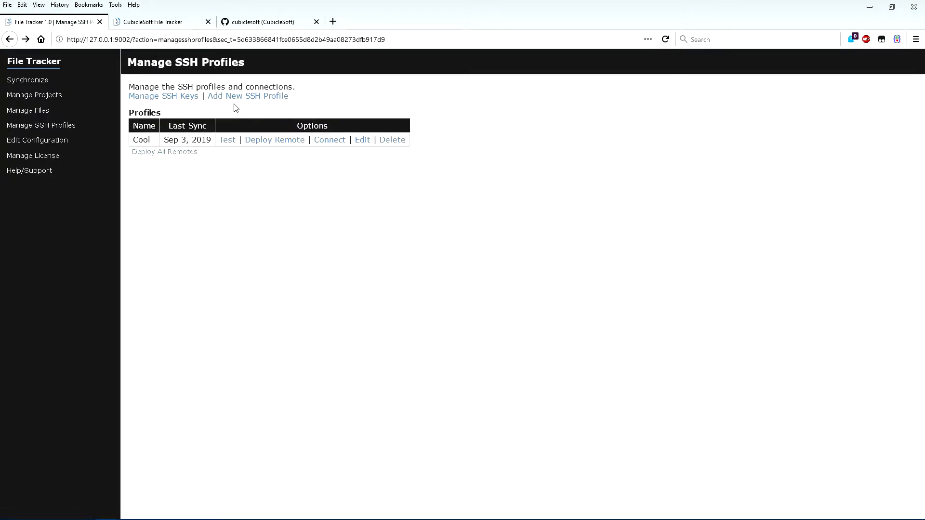
pyautogui.click(247, 96)
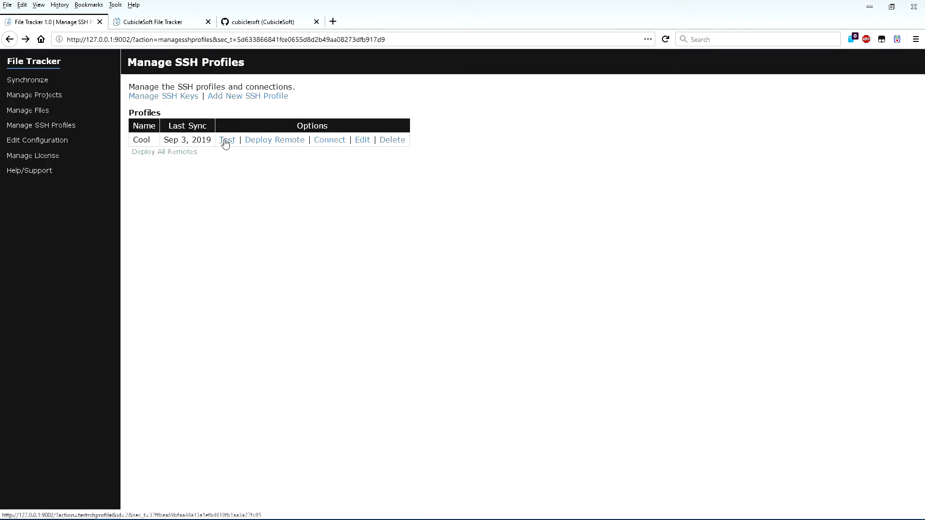
# - Test the Cool profile's connection, deploy its remote helper and connect a terminal to it
pyautogui.click(228, 140)
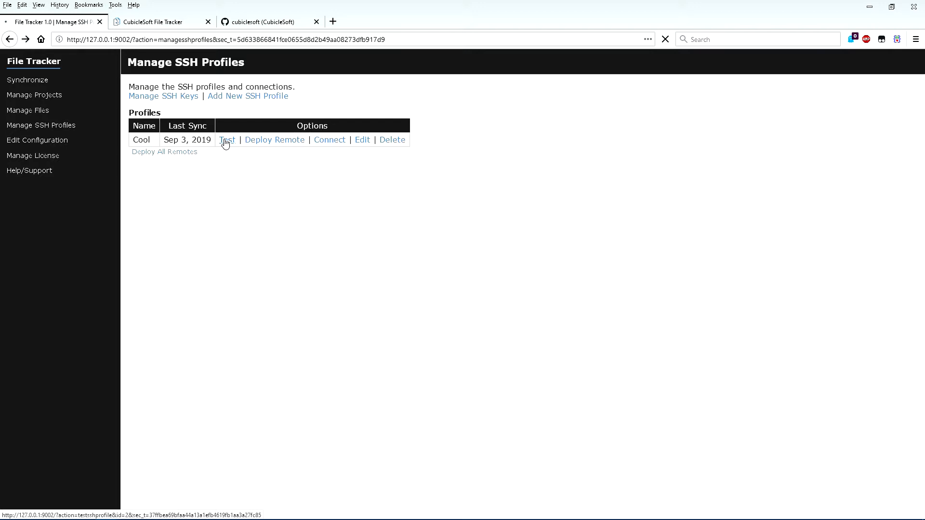
pyautogui.click(227, 139)
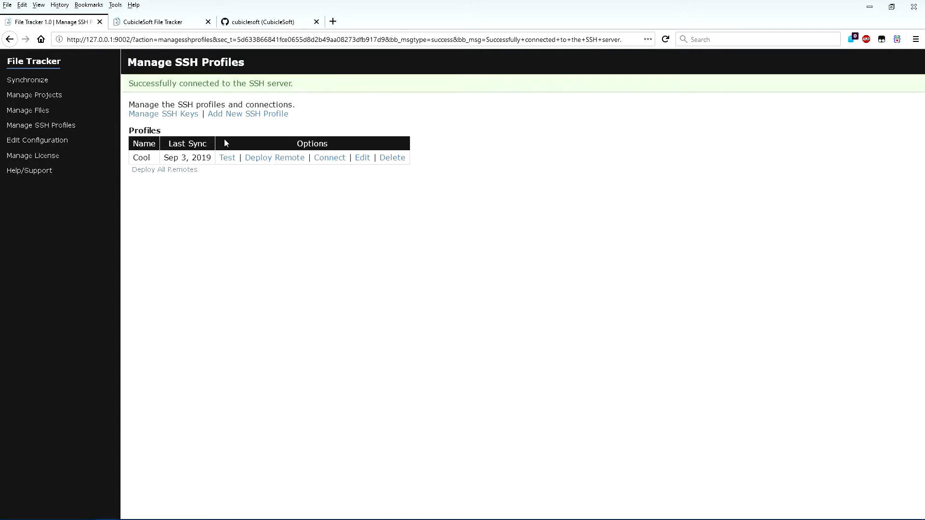
pyautogui.click(275, 157)
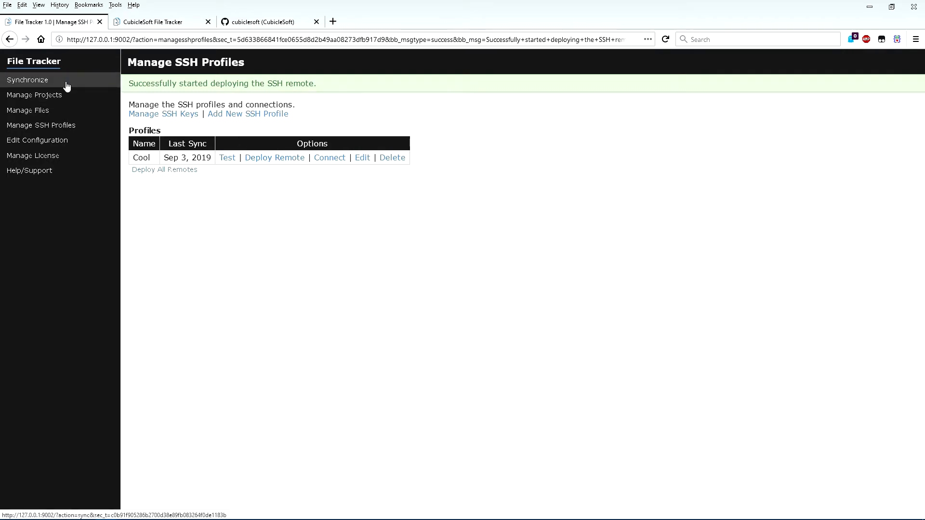
pyautogui.moveTo(330, 158)
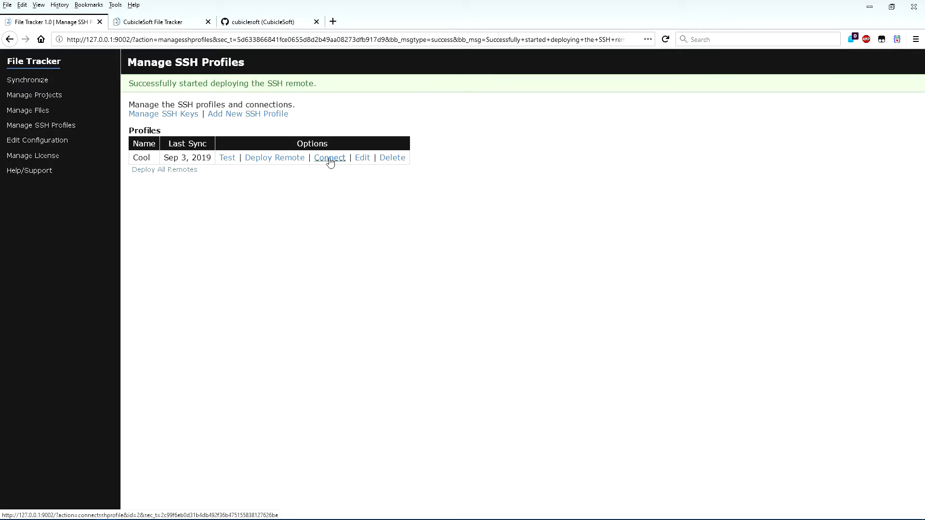
pyautogui.click(329, 157)
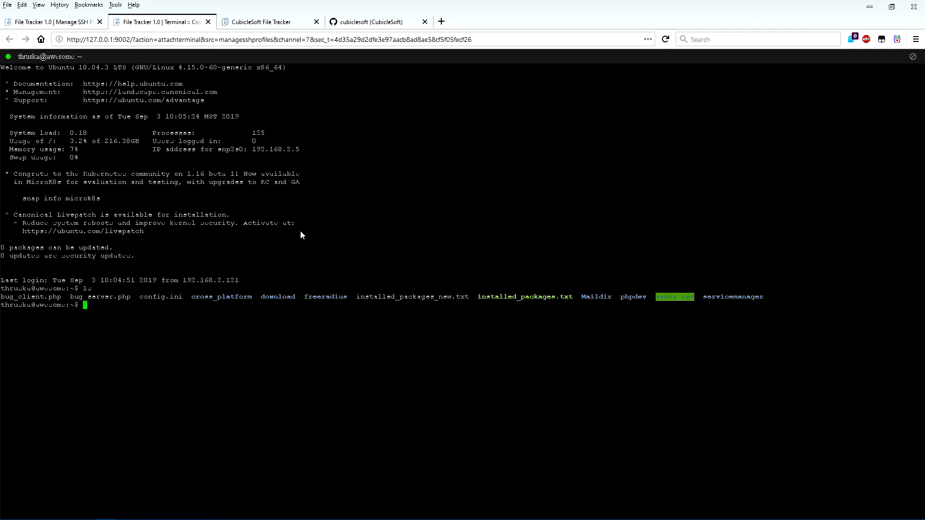
# - Log out of the Cool server terminal session and close its browser tab
pyautogui.write('logout')
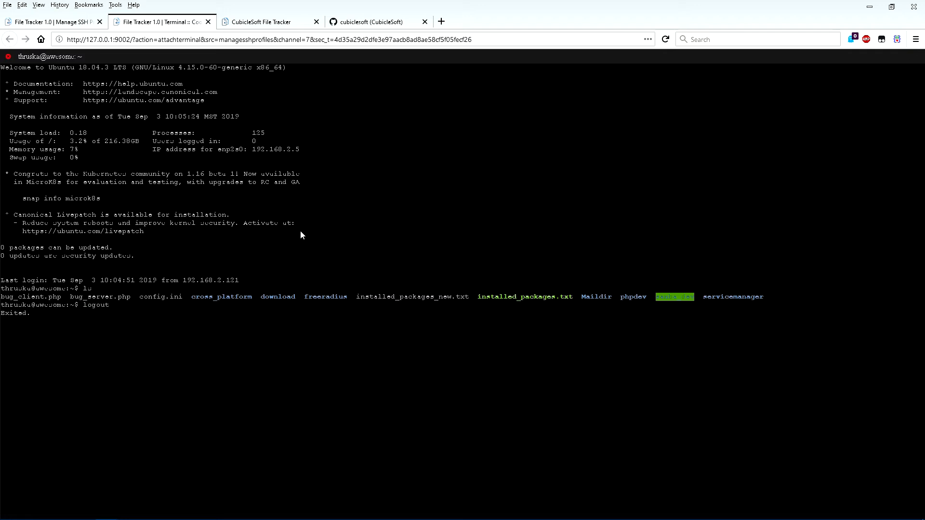
pyautogui.click(208, 22)
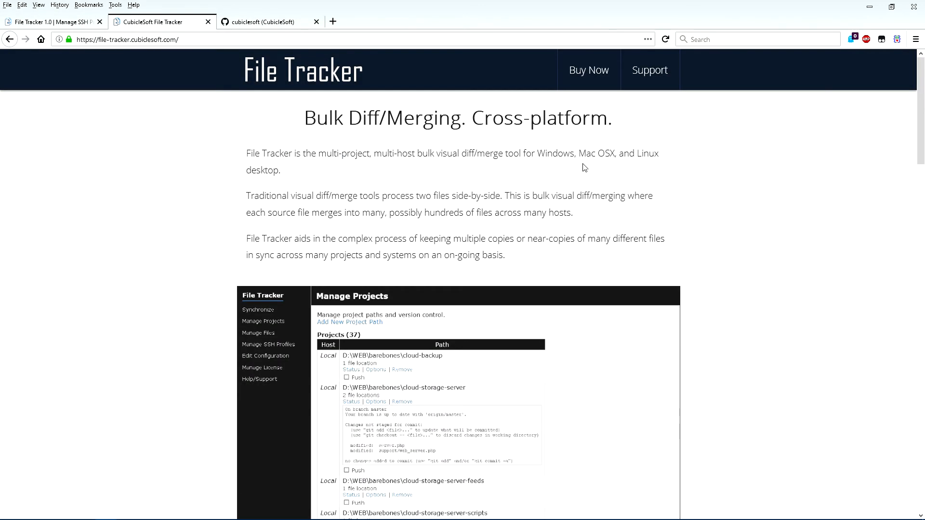